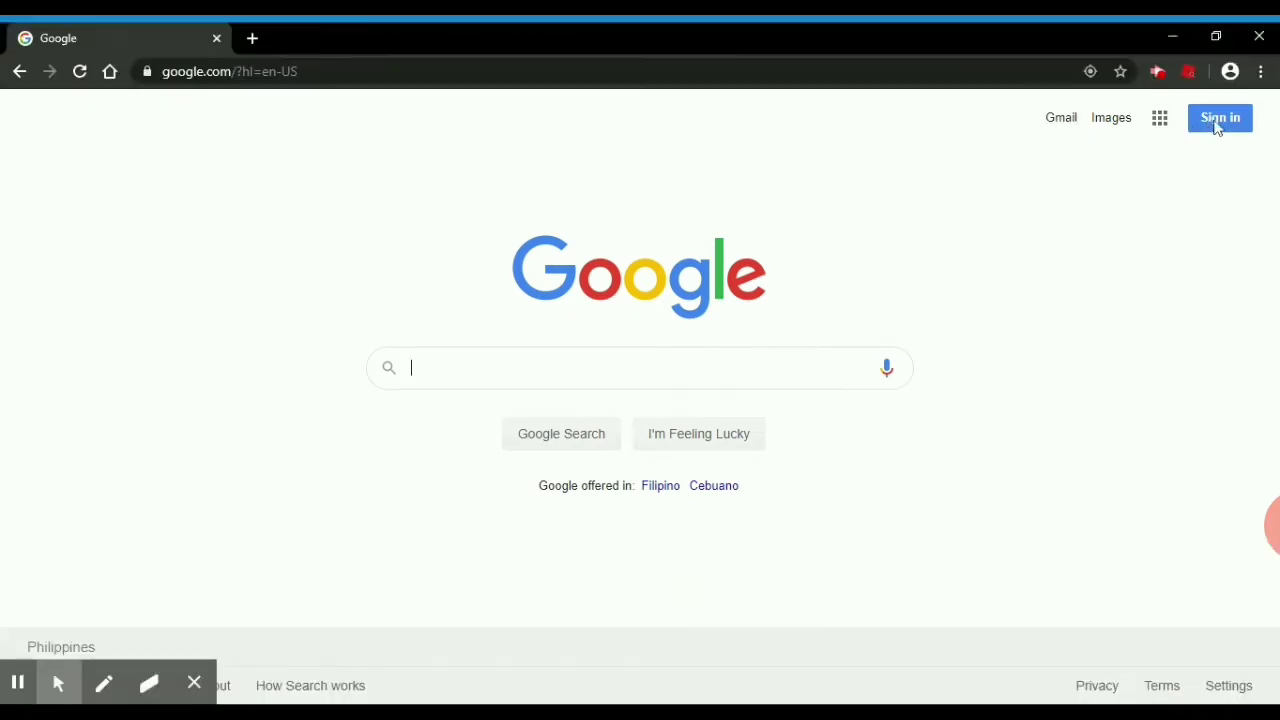
# Step: Sign in to Google with the saved account and its password
pyautogui.click(1219, 117)
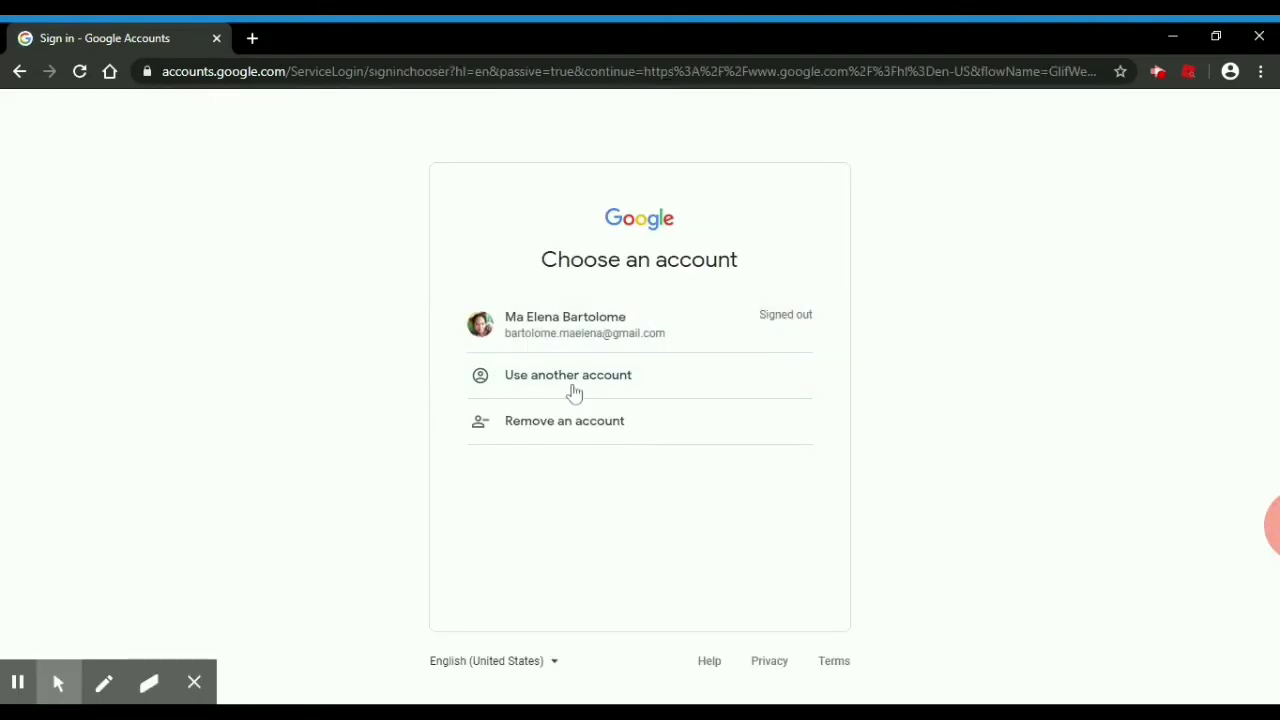
pyautogui.click(565, 324)
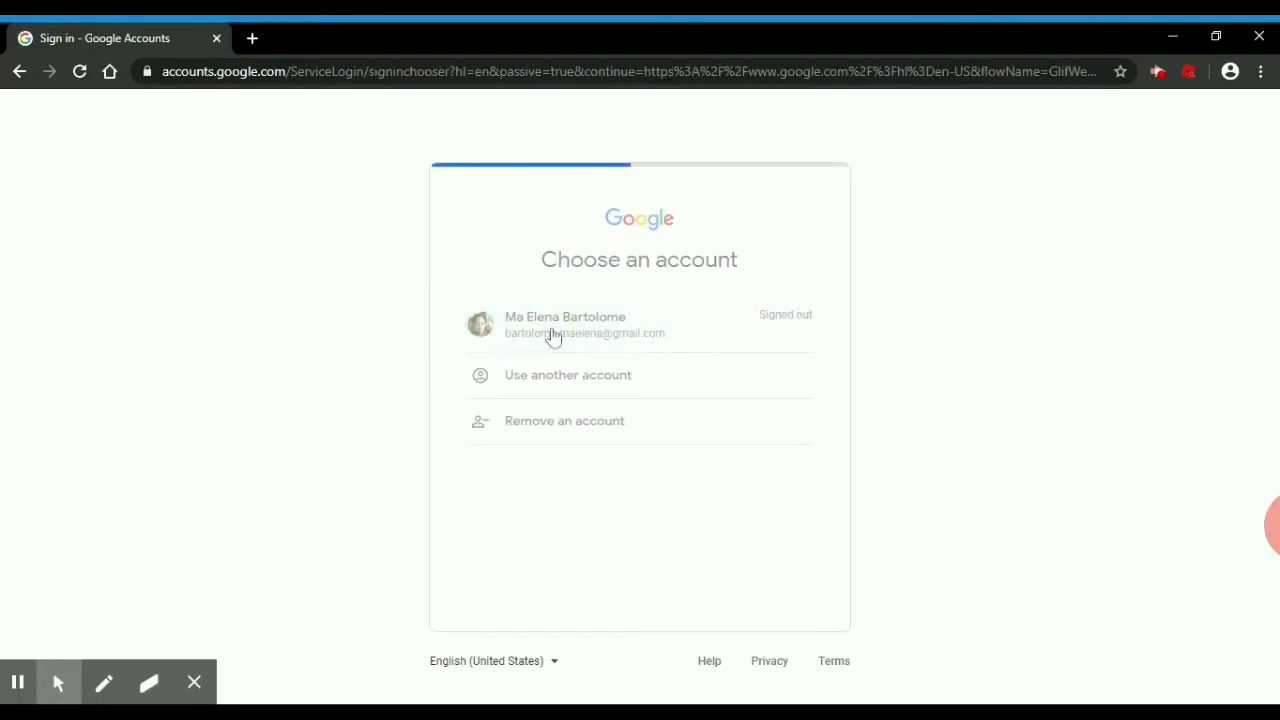
pyautogui.click(565, 324)
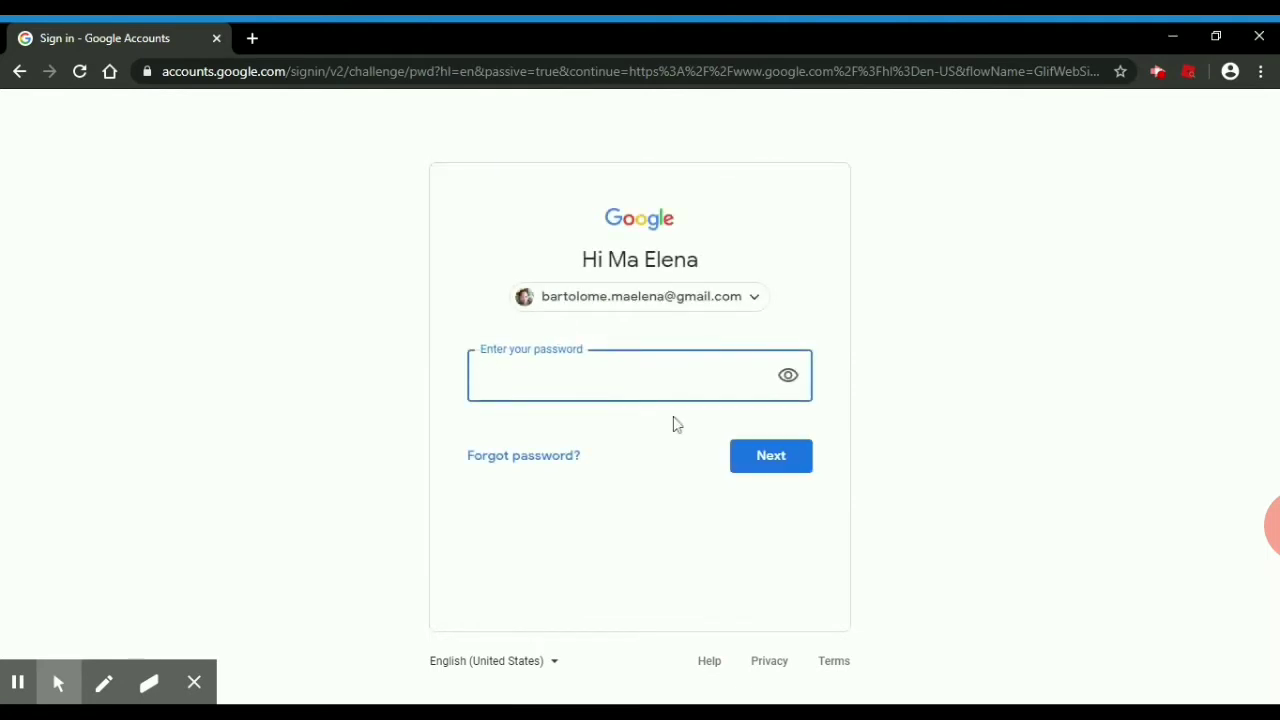
pyautogui.write('password')
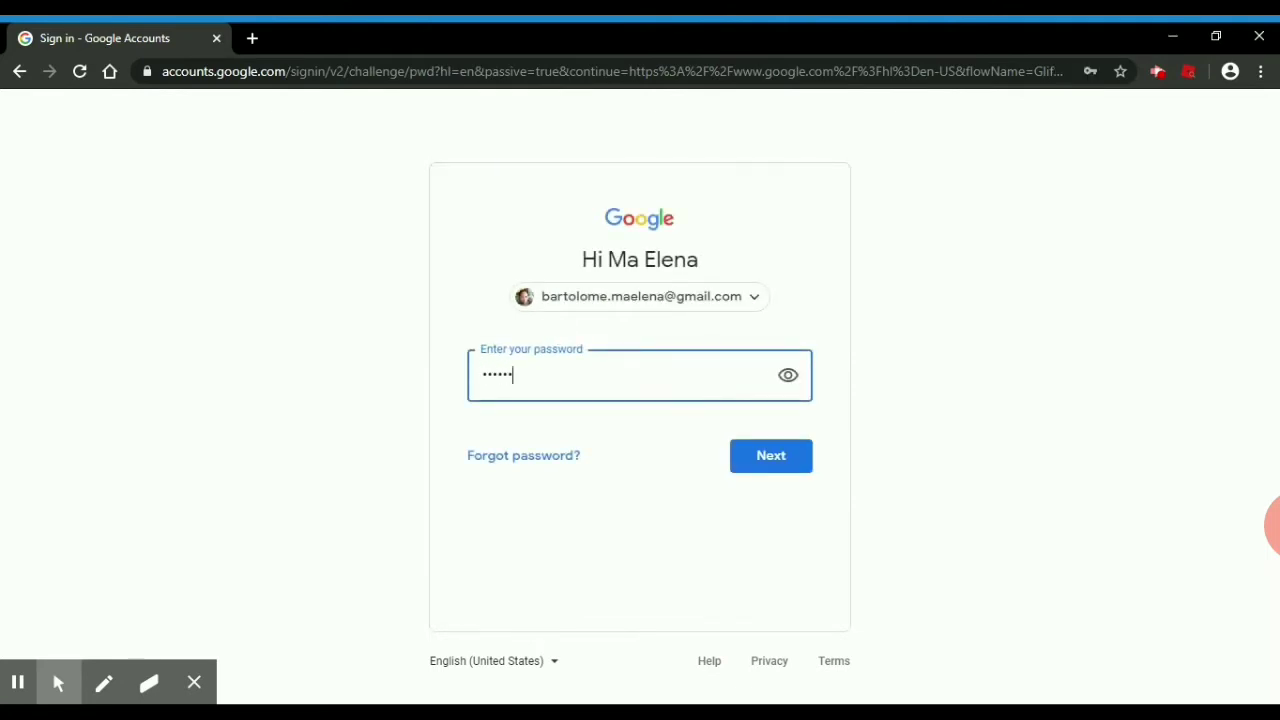
pyautogui.write('••')
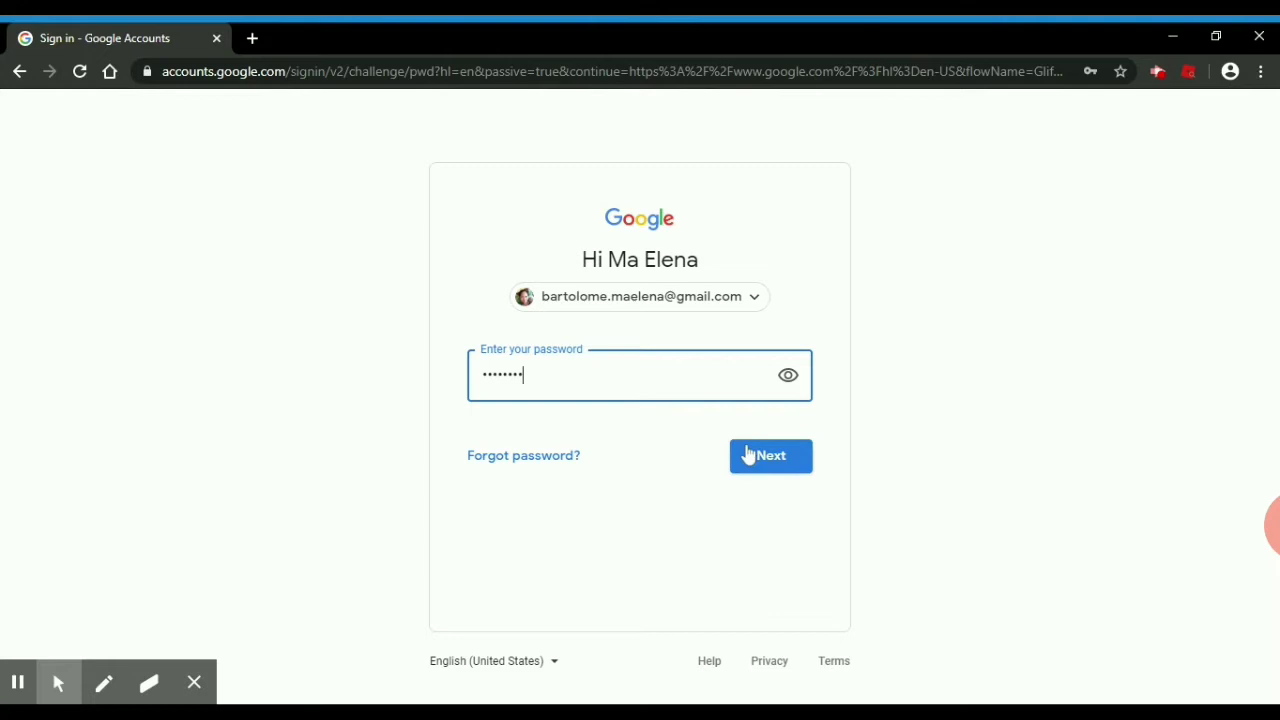
pyautogui.click(770, 455)
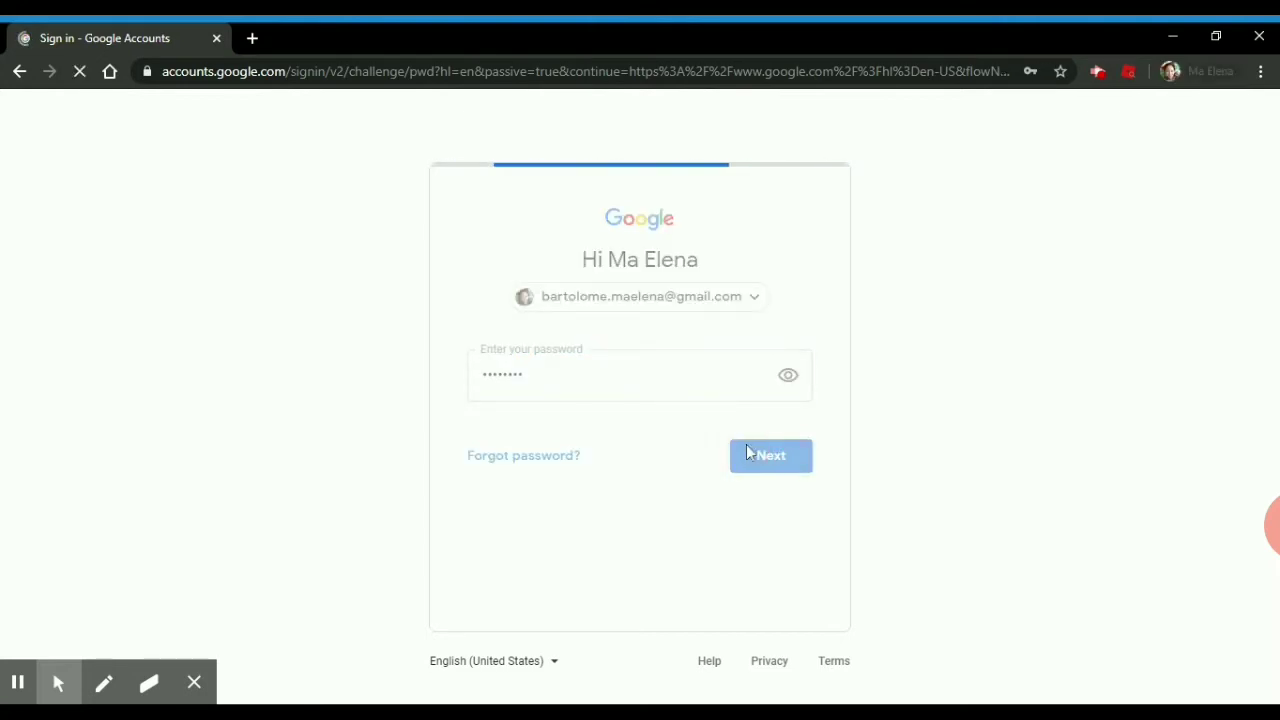
pyautogui.click(770, 455)
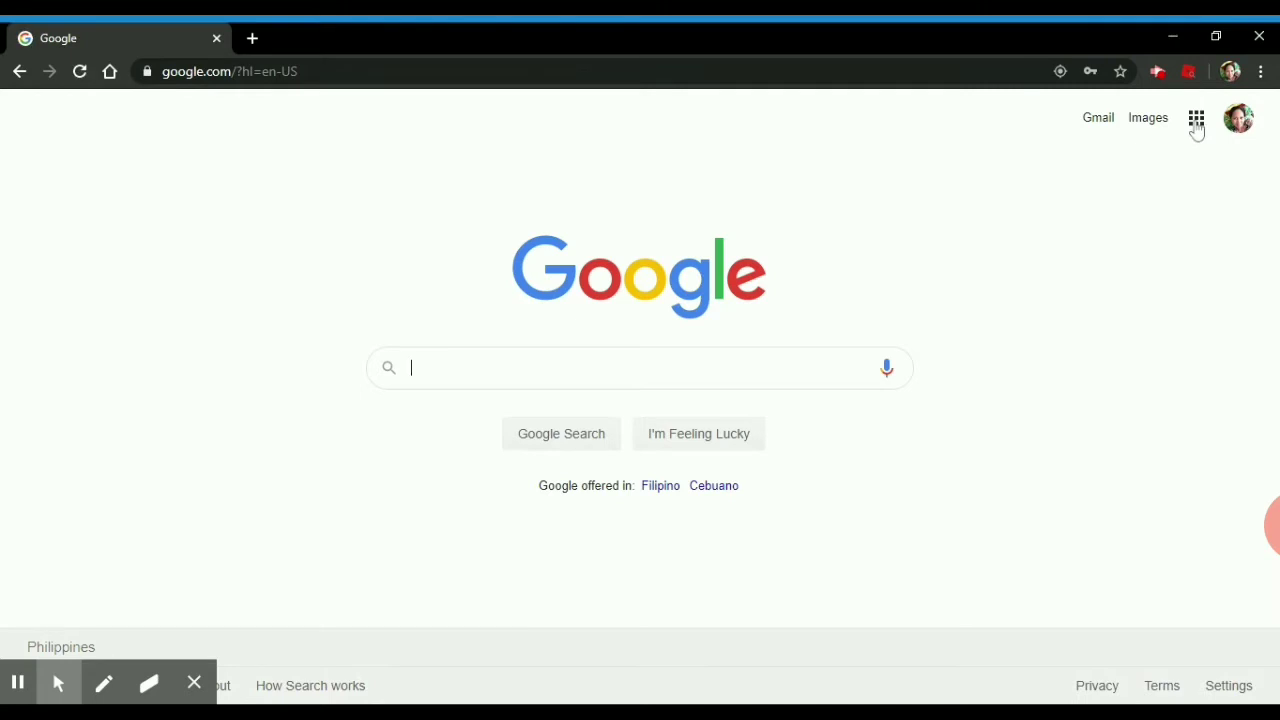
# Step: Launch Google Classroom from the Google apps menu
pyautogui.click(1196, 118)
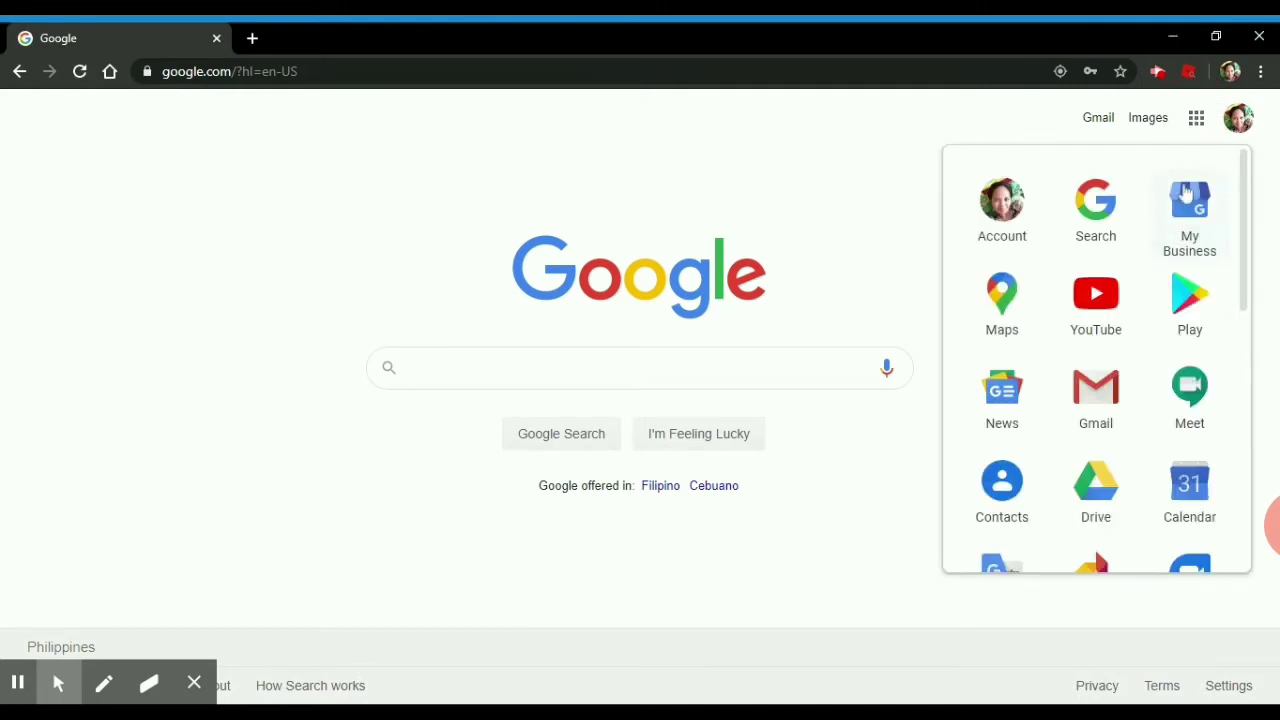
pyautogui.scroll(-3)
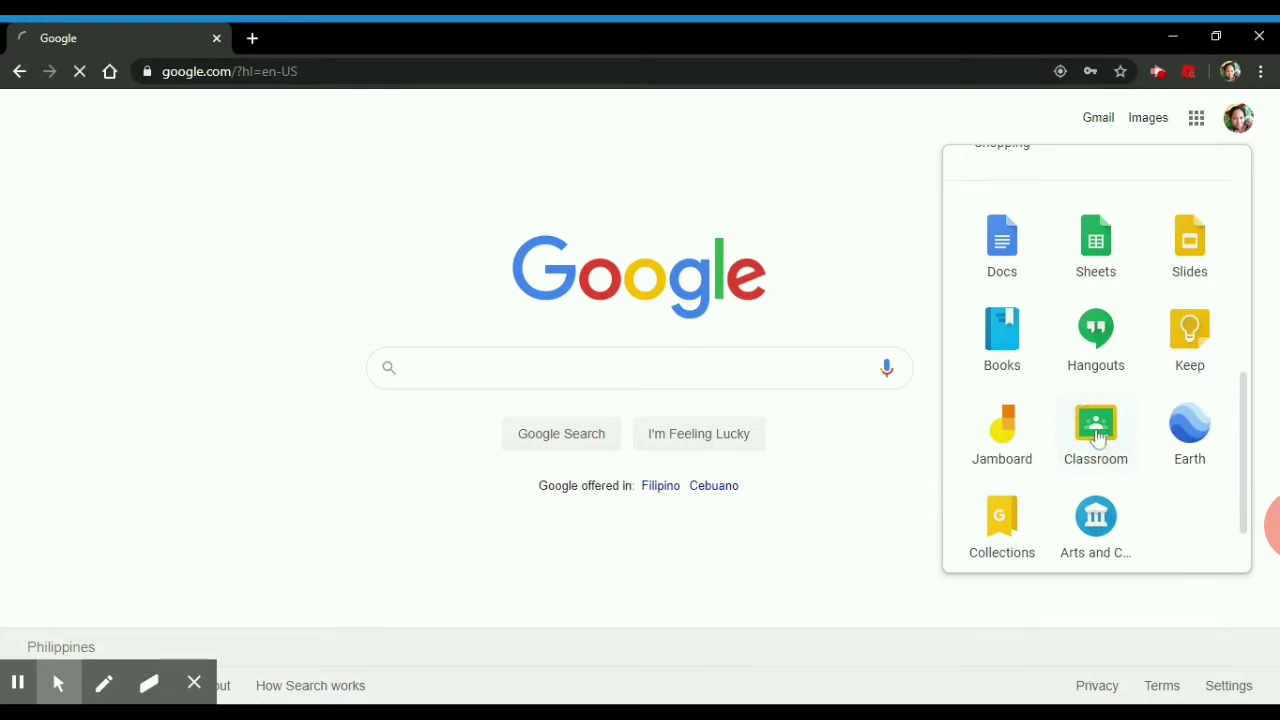
pyautogui.click(1095, 430)
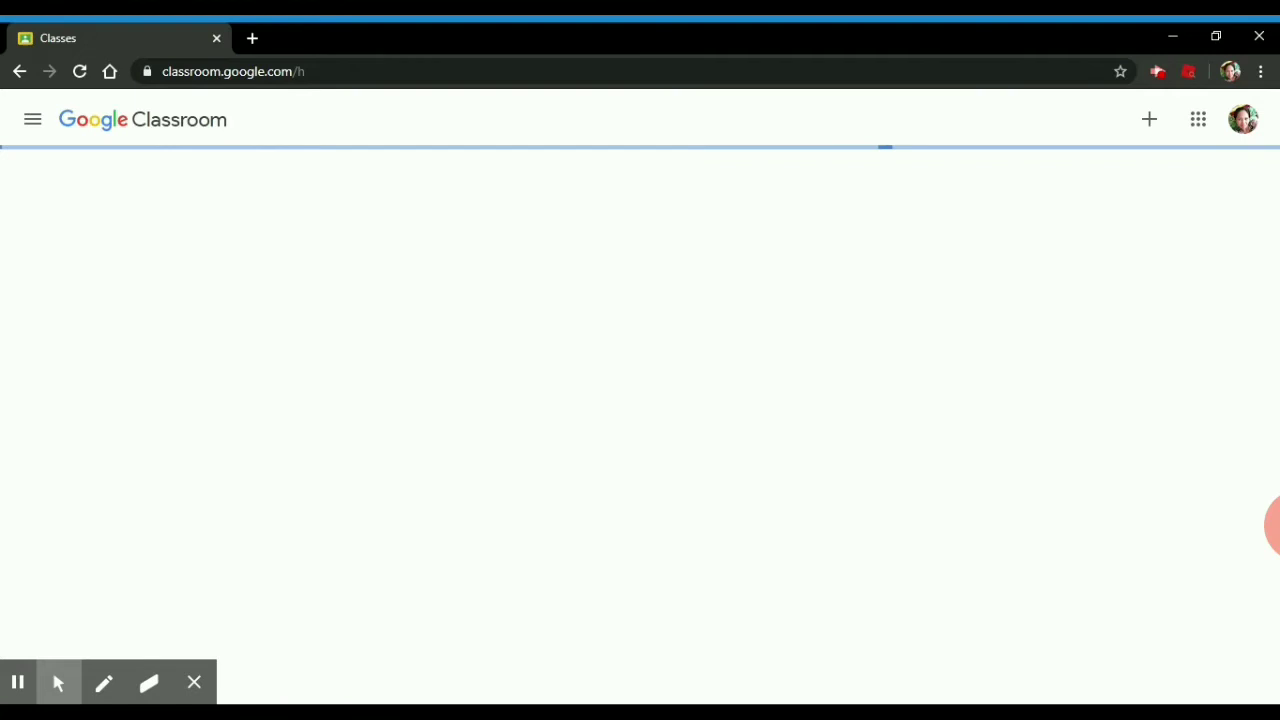
pyautogui.moveTo(1113, 461)
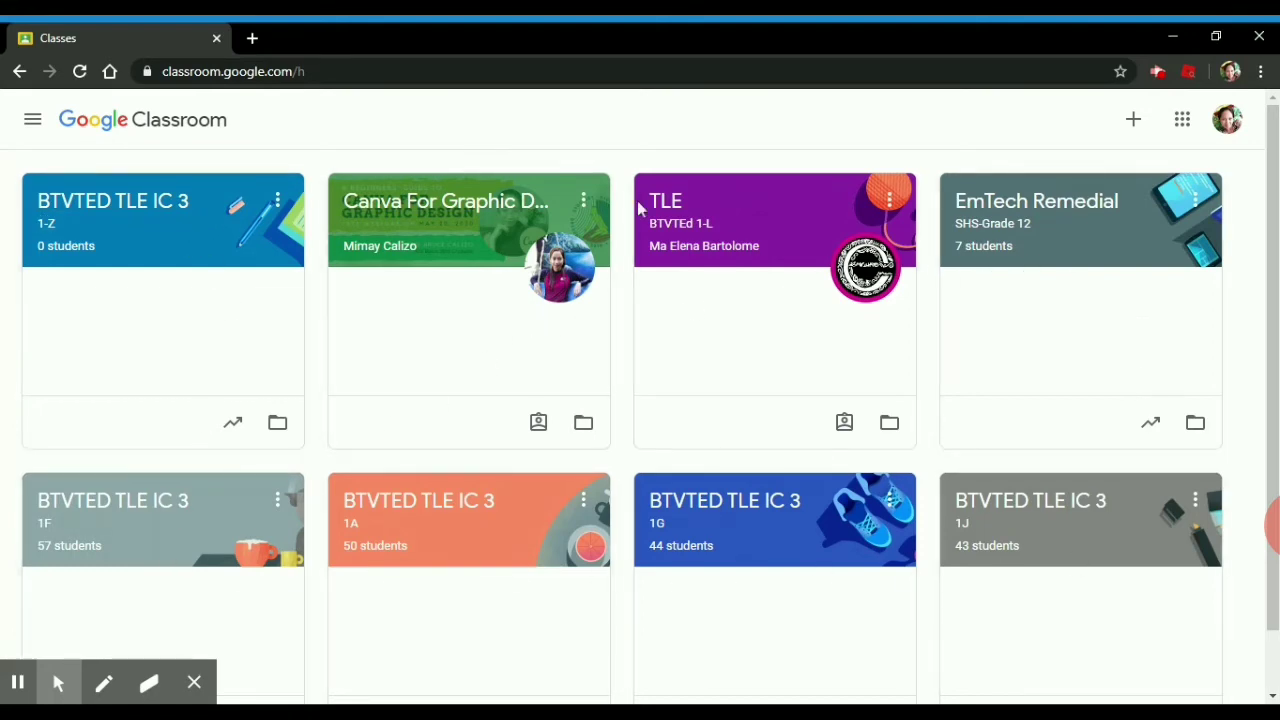
pyautogui.moveTo(1125, 155)
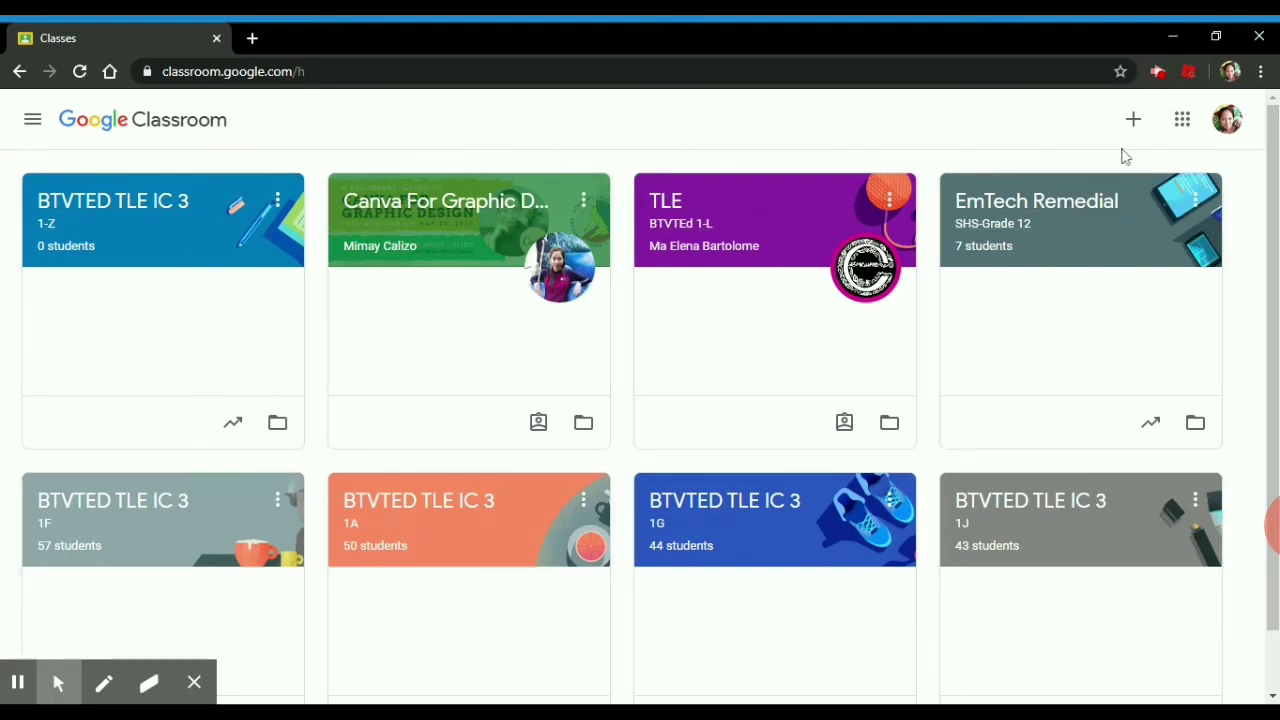
# Step: Start a new class, accepting the not-for-school-students notice to reach the Create class form
pyautogui.click(1133, 119)
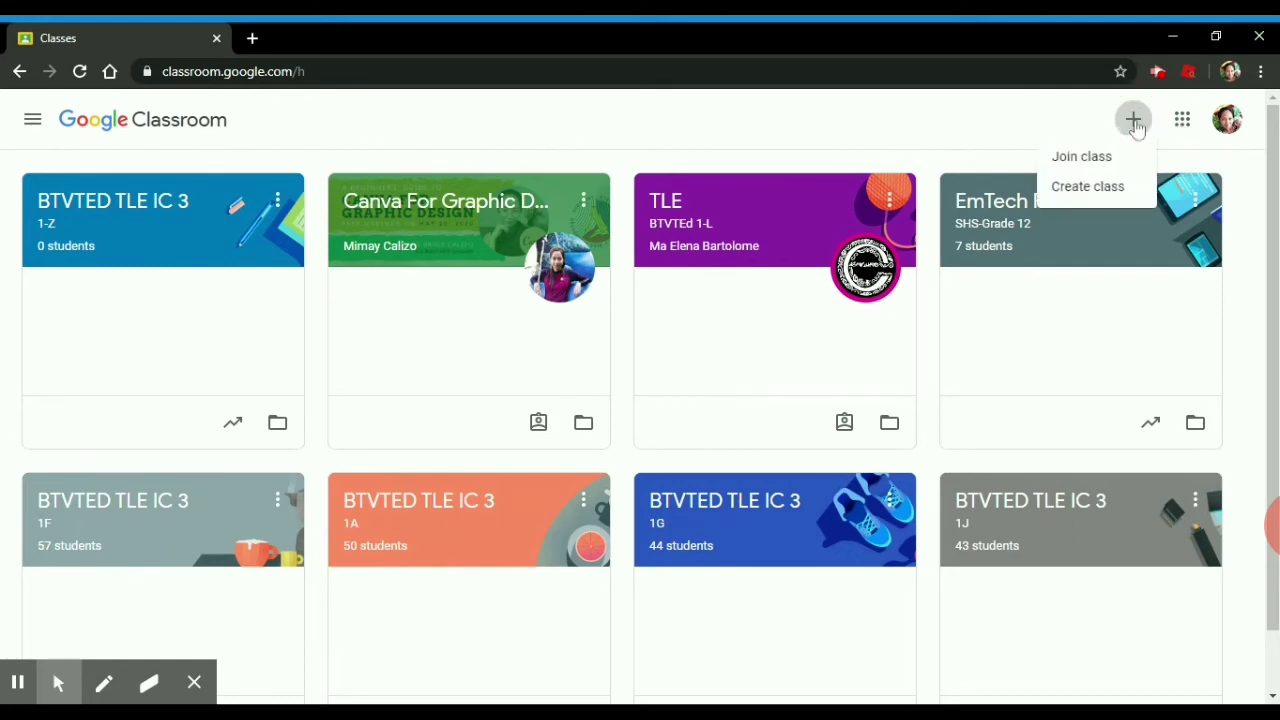
pyautogui.click(1087, 189)
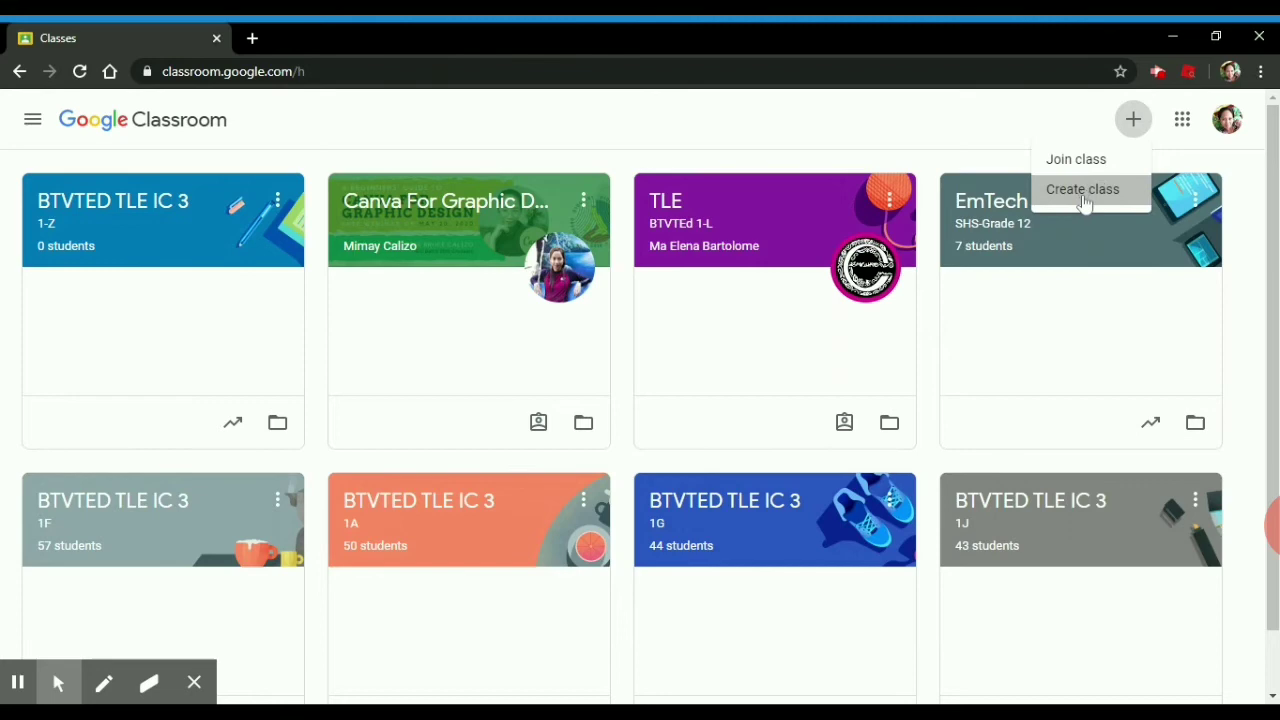
pyautogui.click(1082, 189)
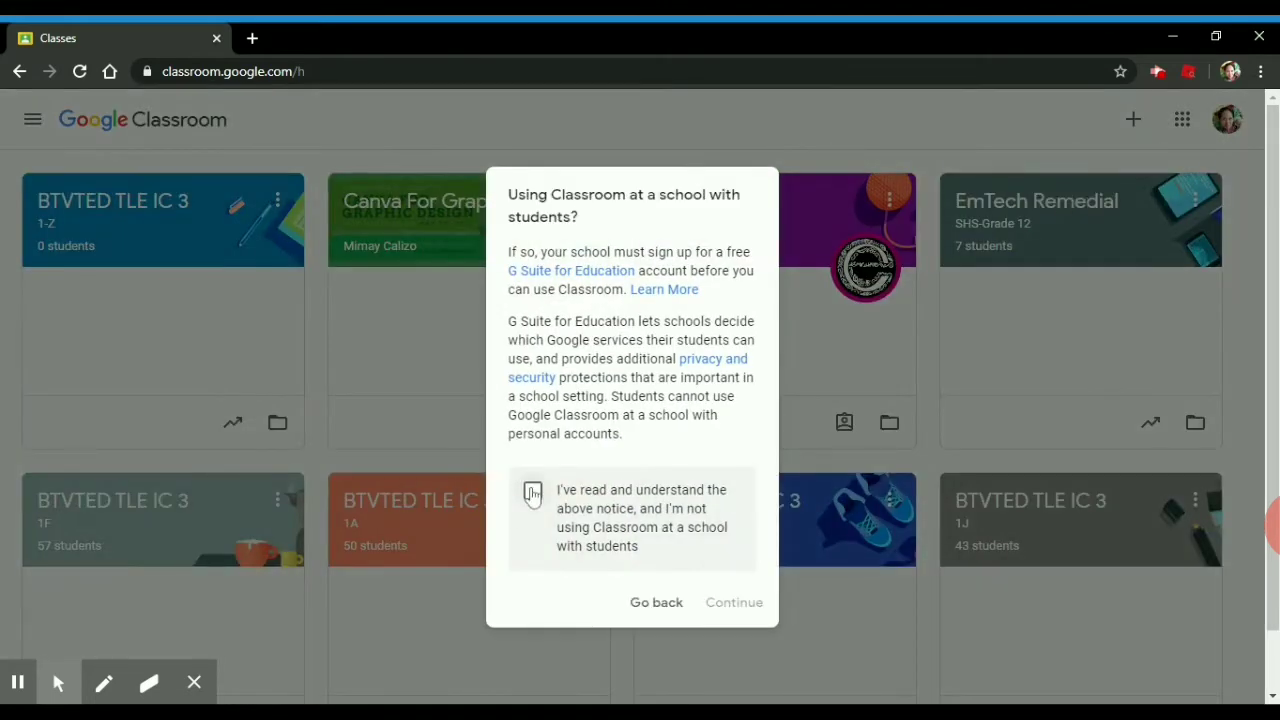
pyautogui.click(542, 492)
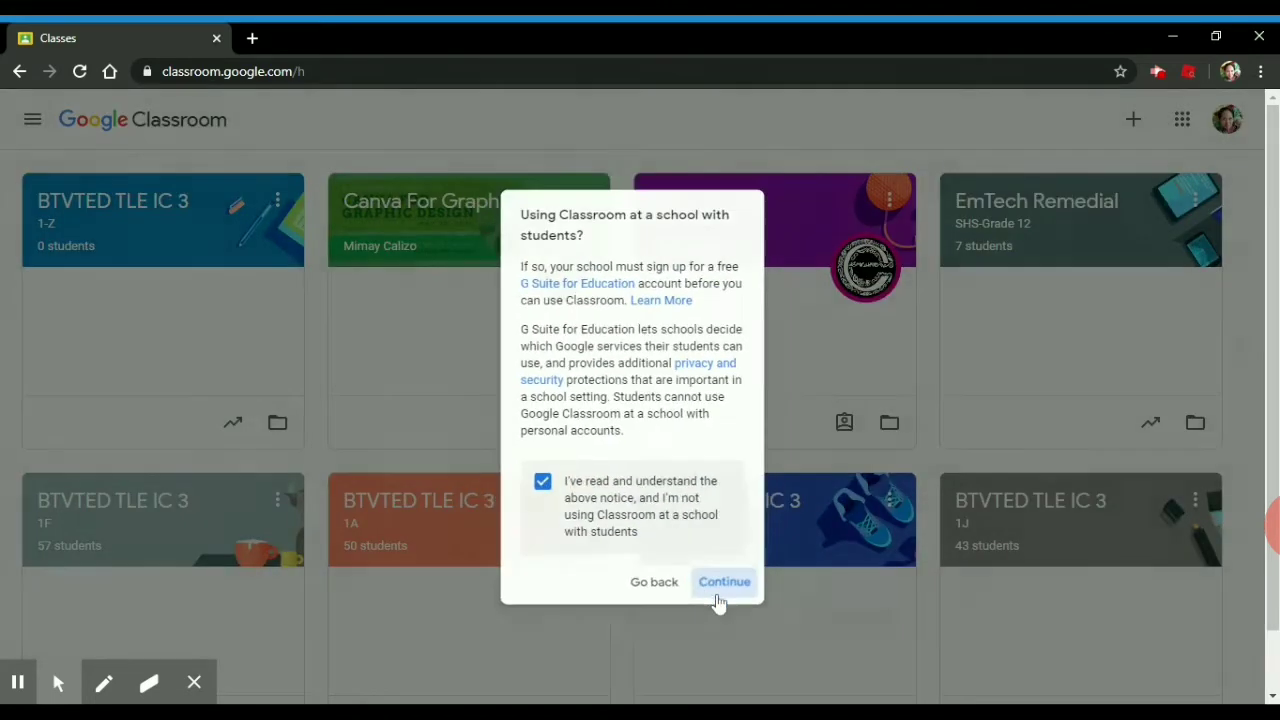
pyautogui.click(724, 581)
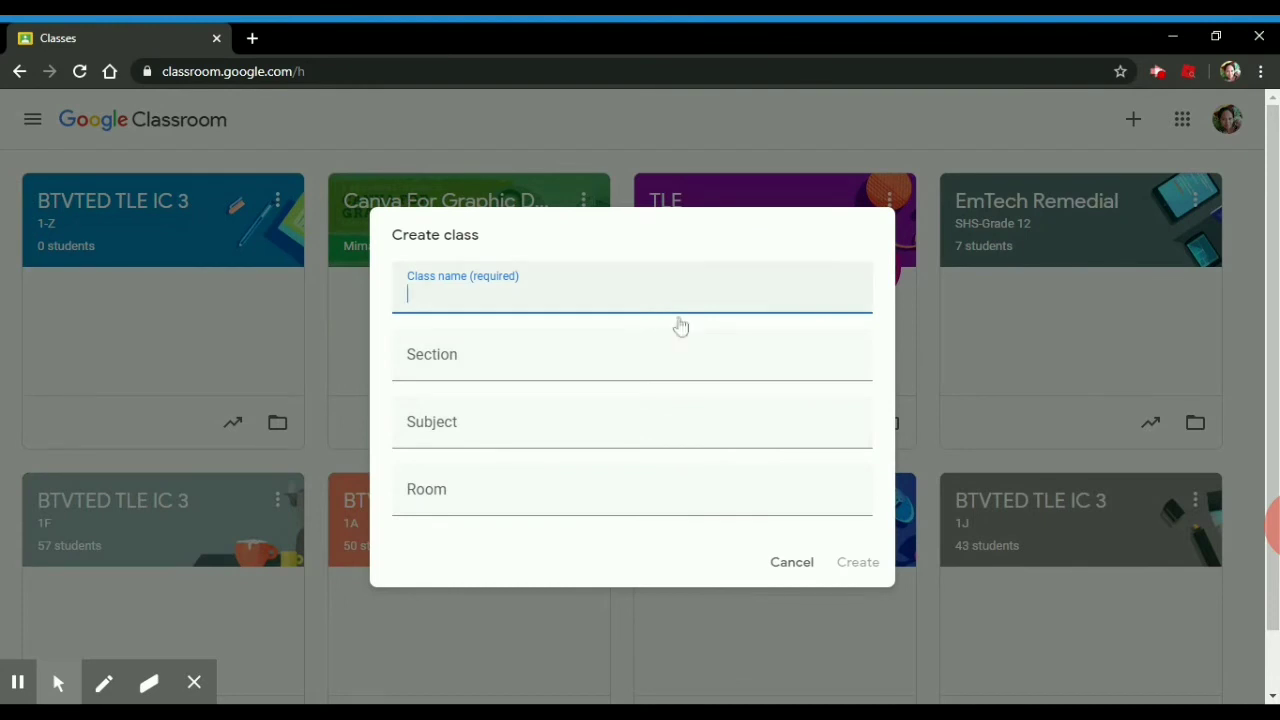
pyautogui.moveTo(675, 331)
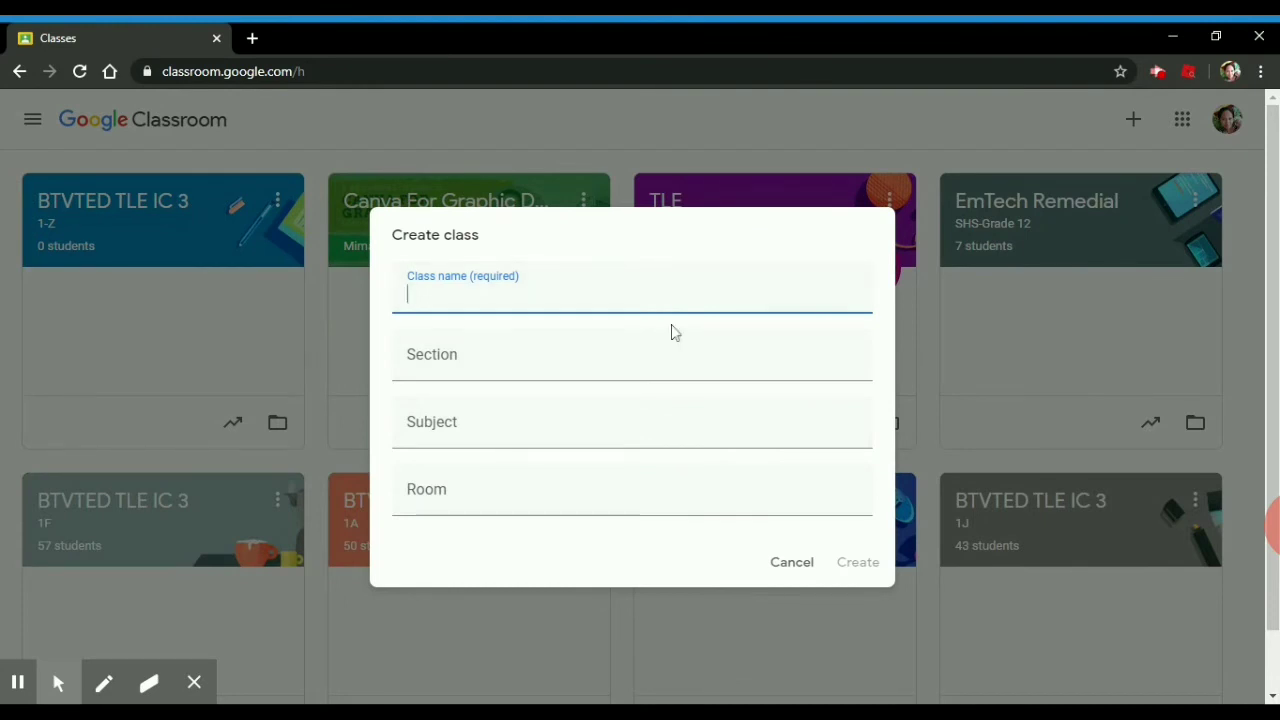
# Step: Enter class name 'BTVTED TLE IC 3' and section '1-B'
pyautogui.write('BTVETE')
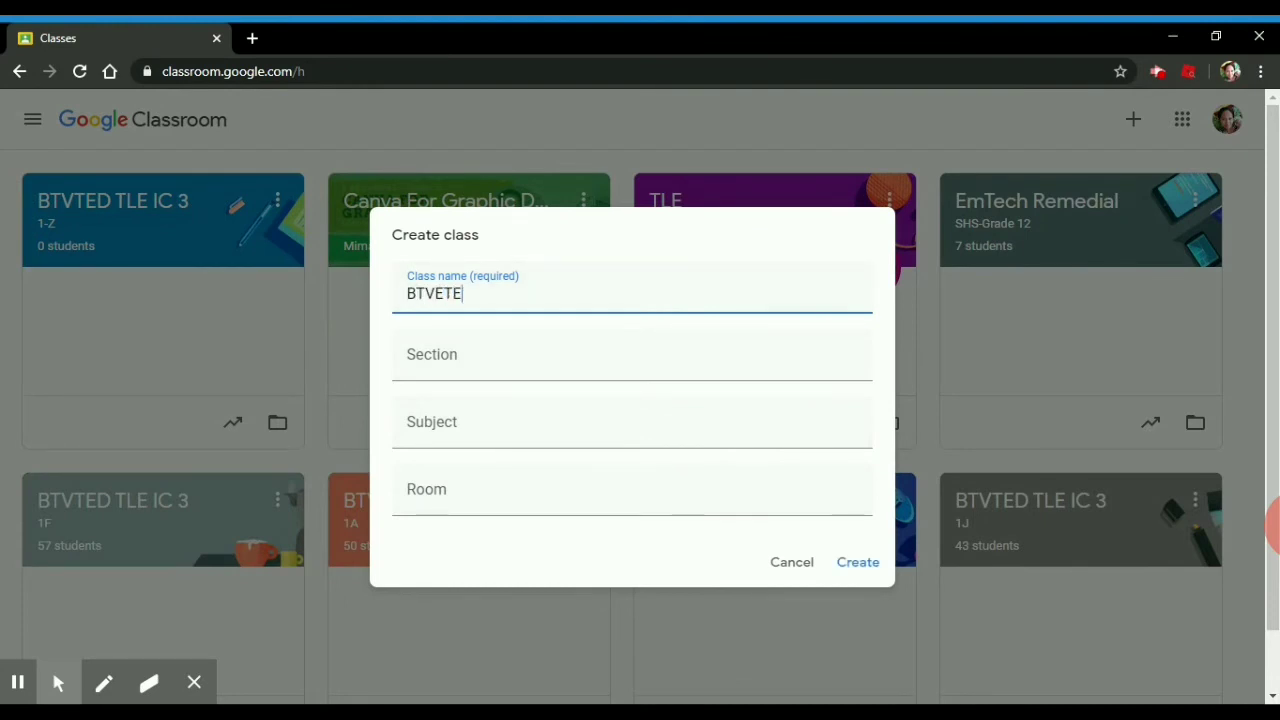
pyautogui.press('Backspace')
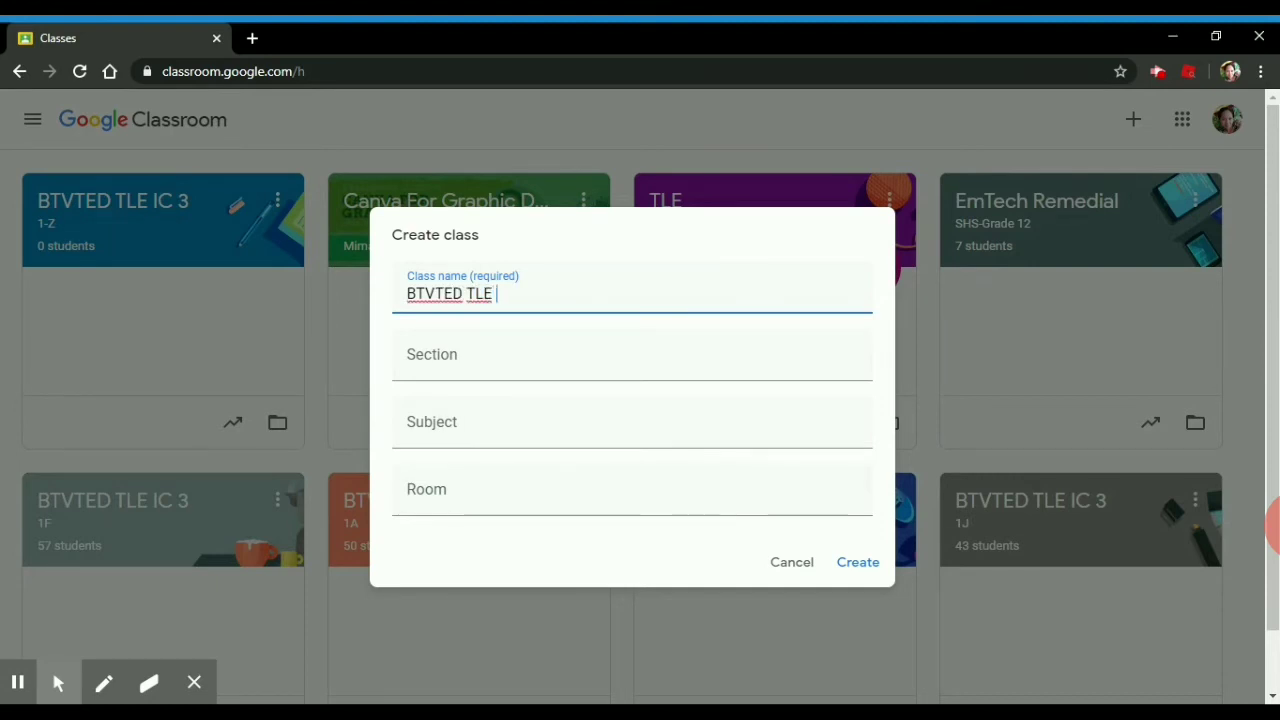
pyautogui.write('IC 3')
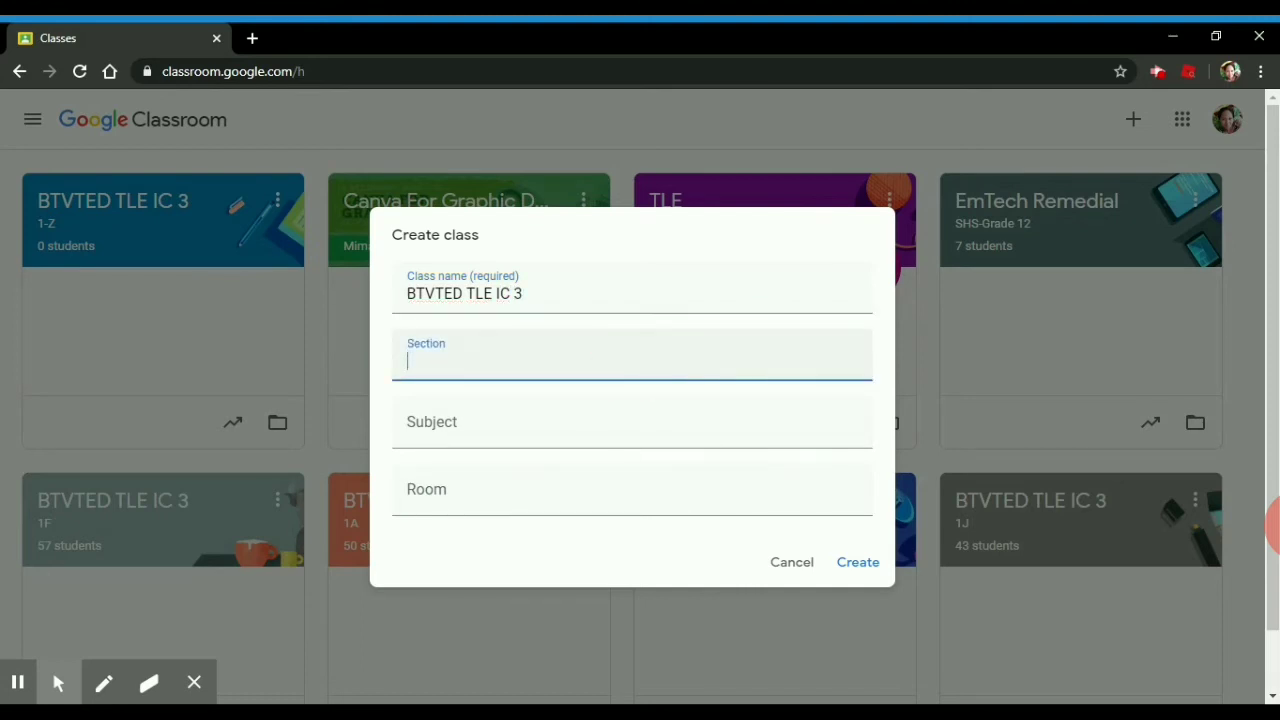
pyautogui.write('1')
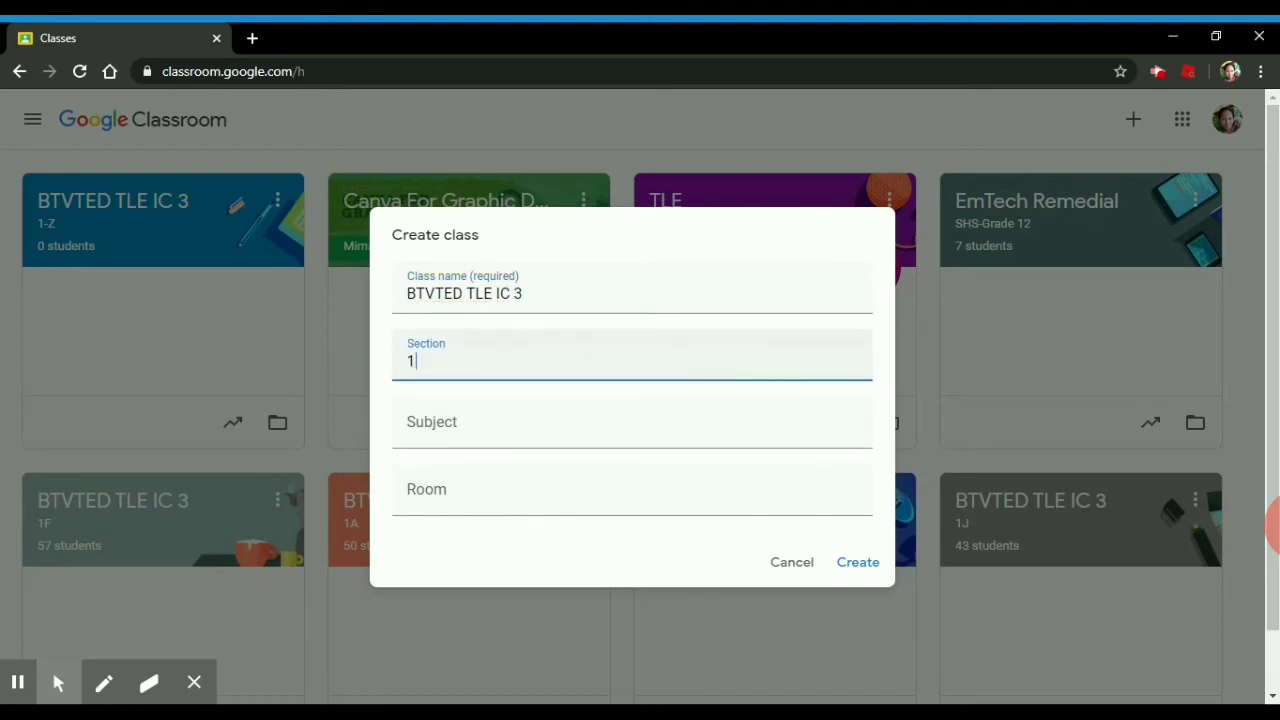
pyautogui.write('-')
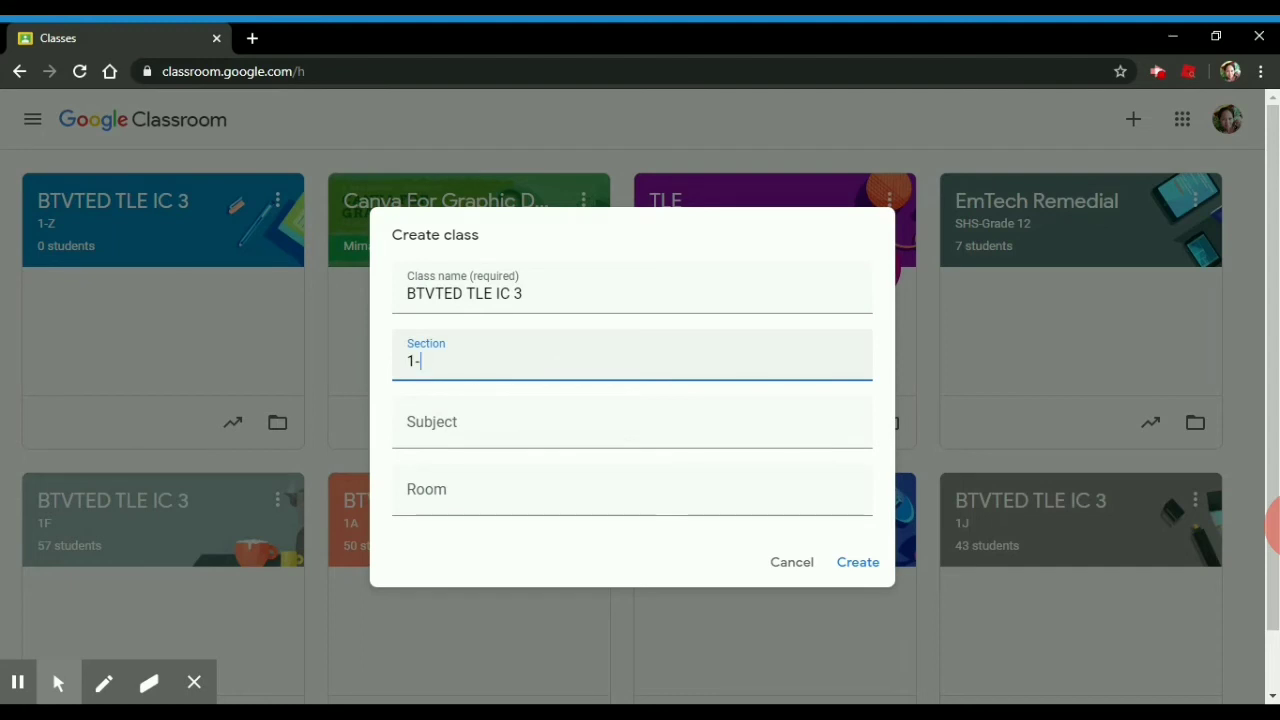
pyautogui.write('B')
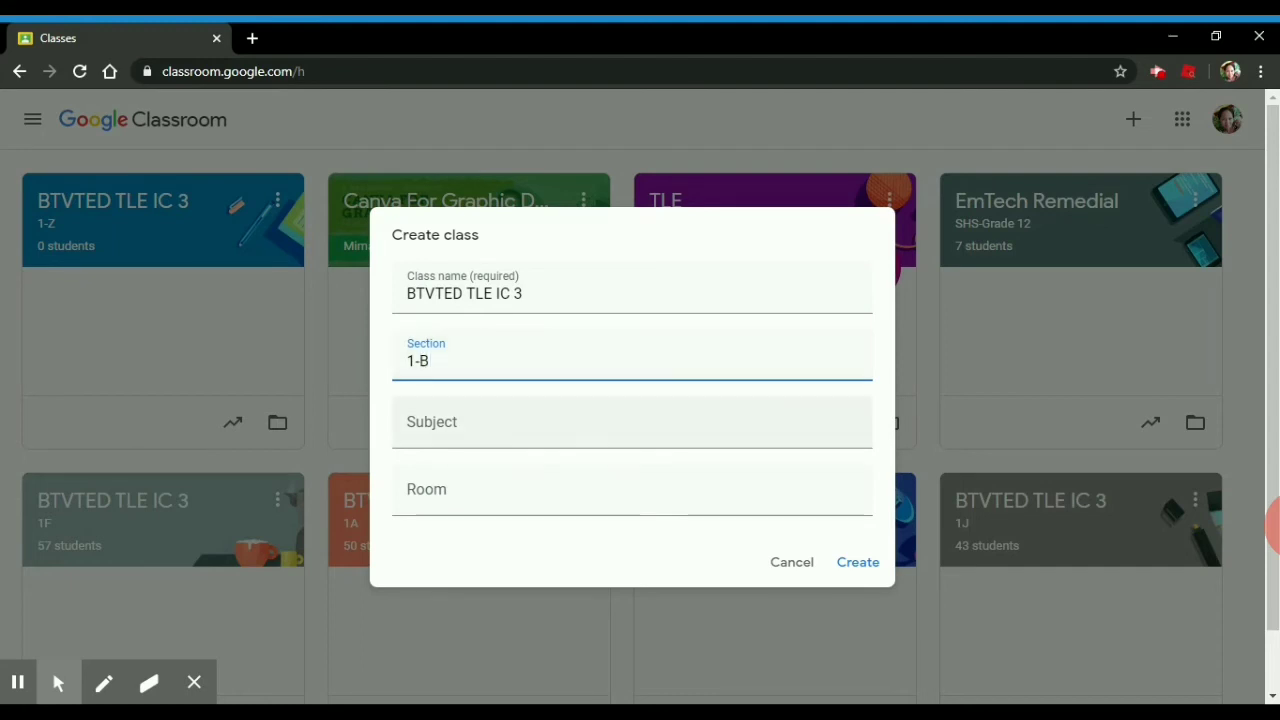
# Step: Enter subject 'Teaching ICT as an Exploratory Course' and create the class
pyautogui.click(632, 421)
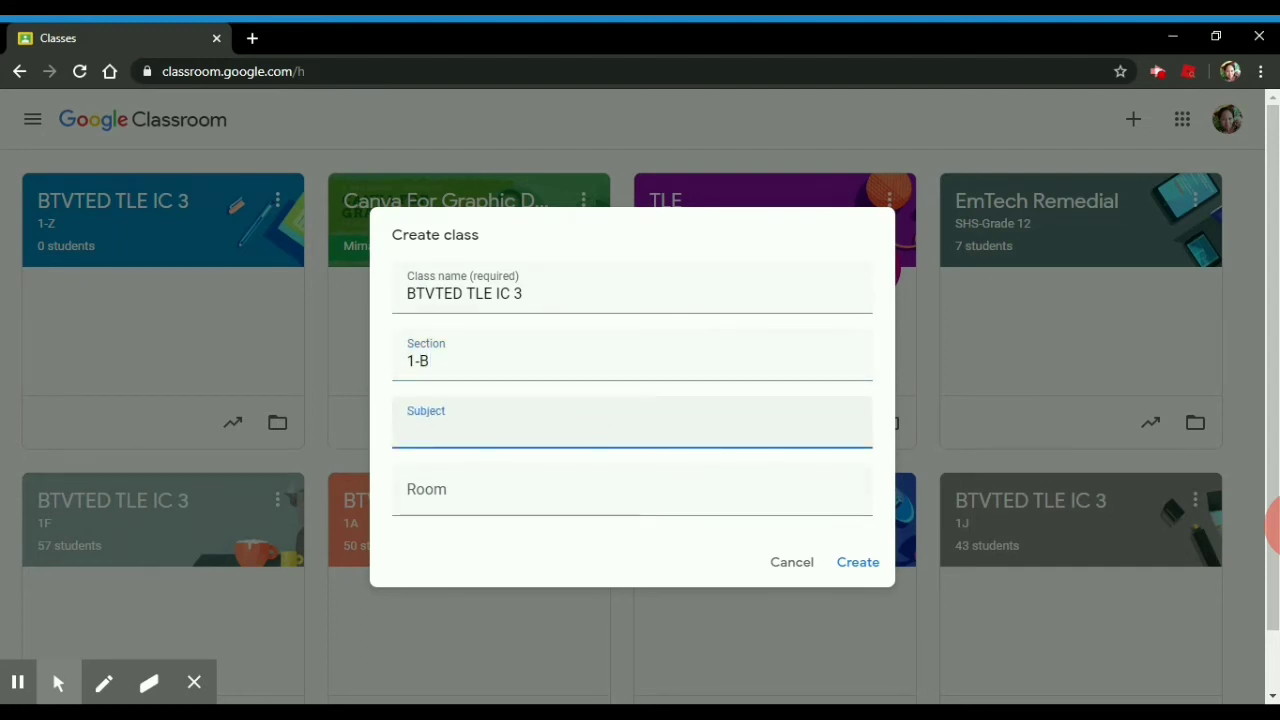
pyautogui.write('Teaching')
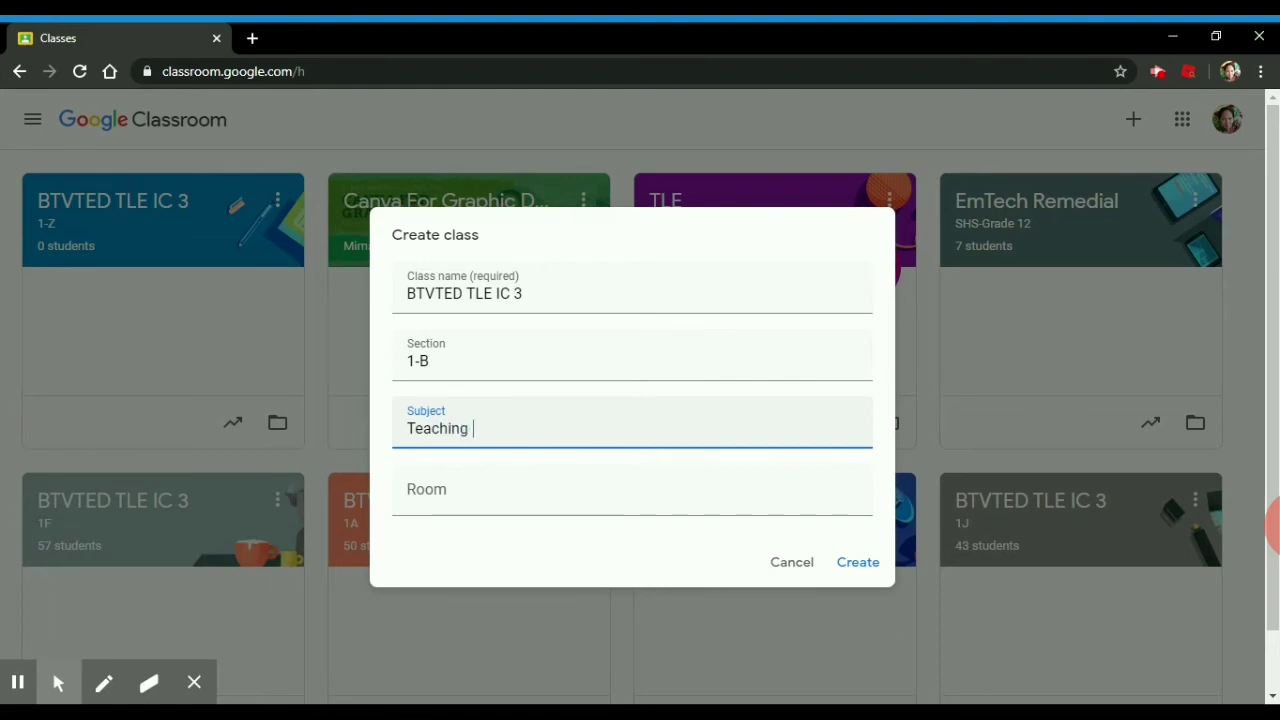
pyautogui.write('ICT as')
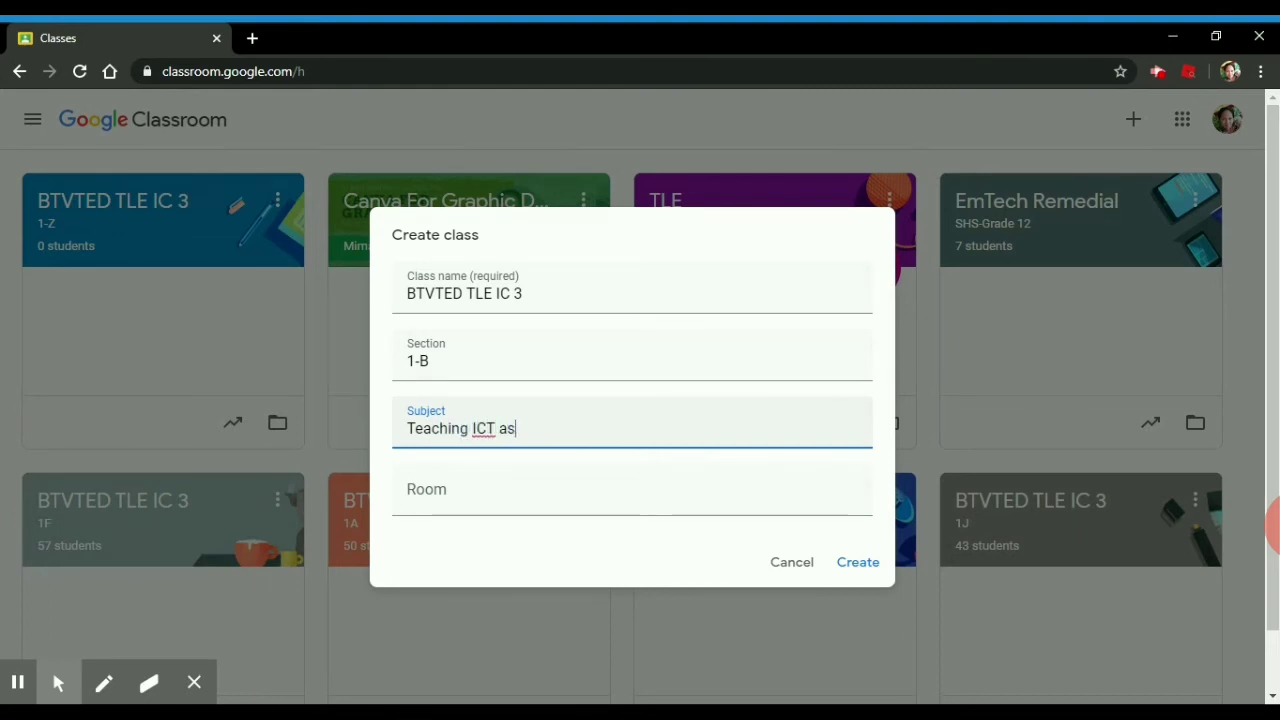
pyautogui.write('n E')
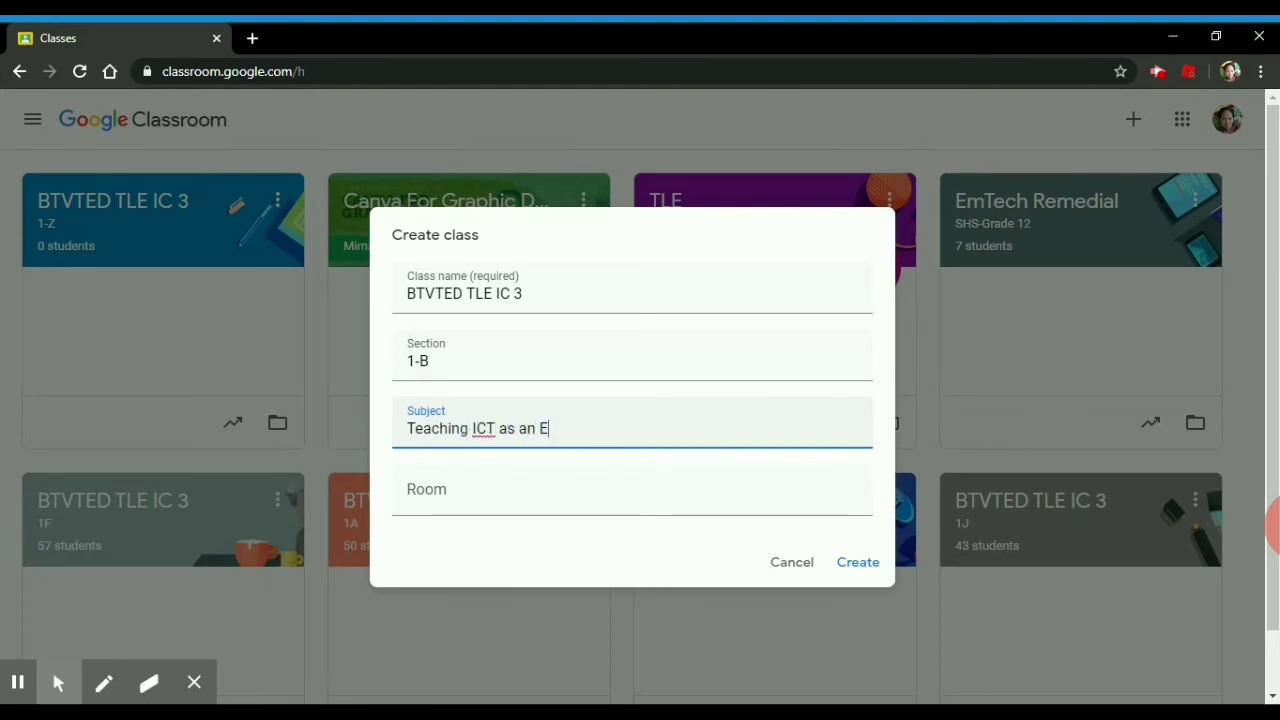
pyautogui.write('xplorar')
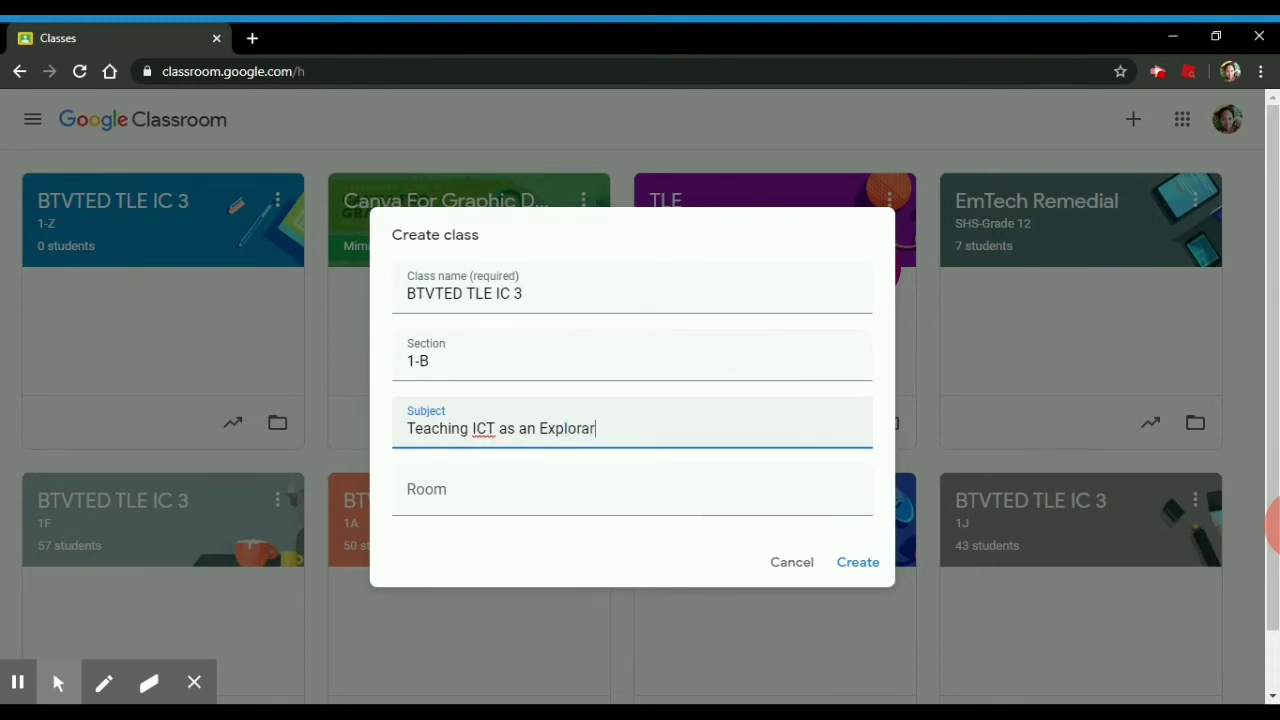
pyautogui.write('tory')
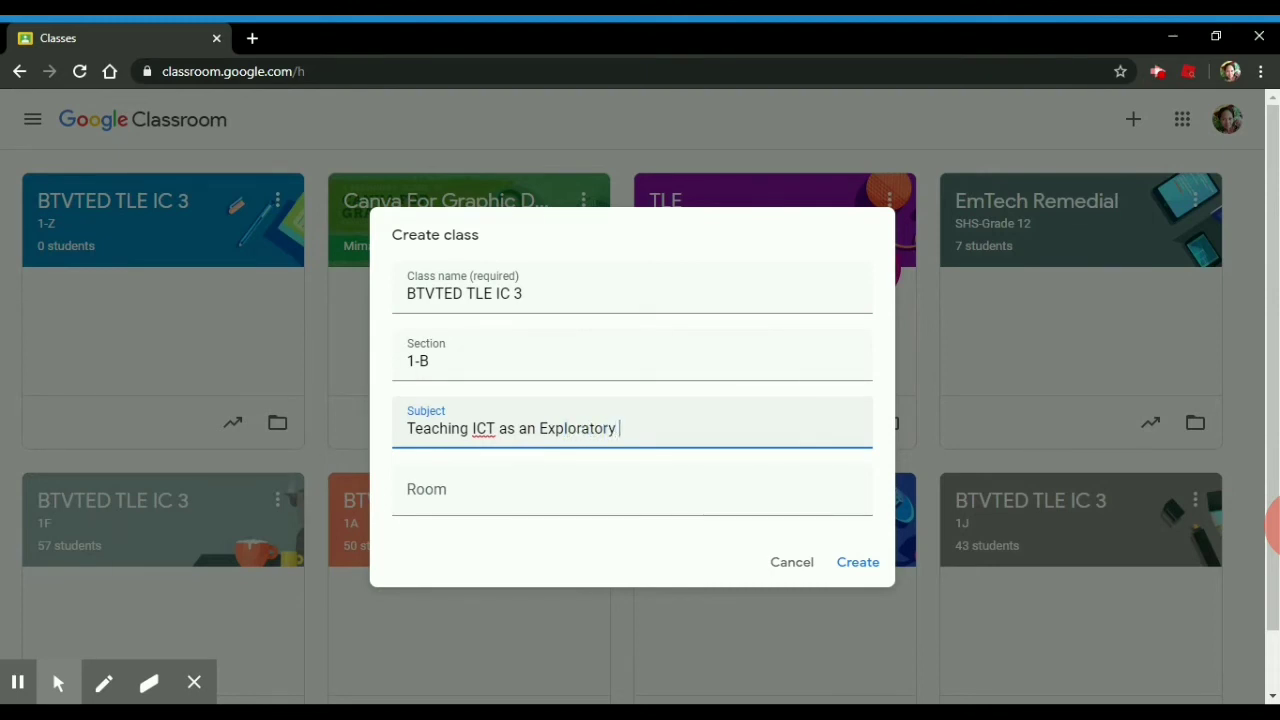
pyautogui.write('Course')
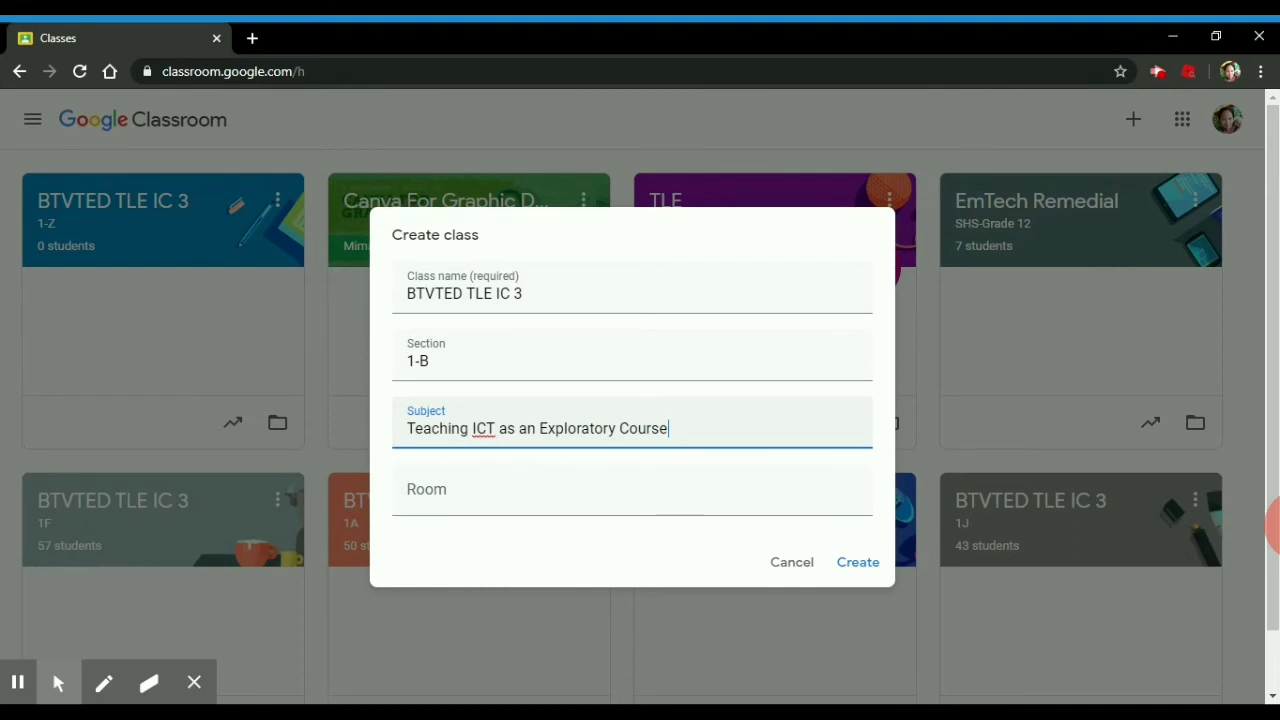
pyautogui.click(857, 561)
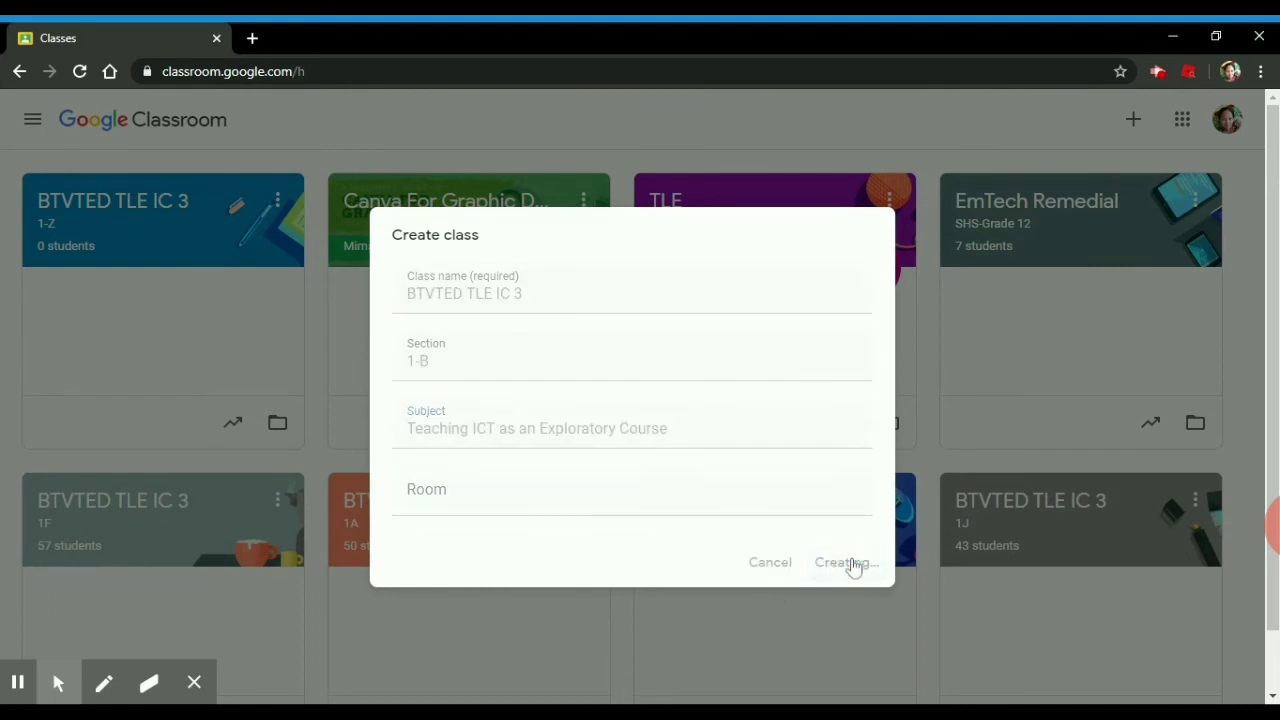
pyautogui.click(845, 562)
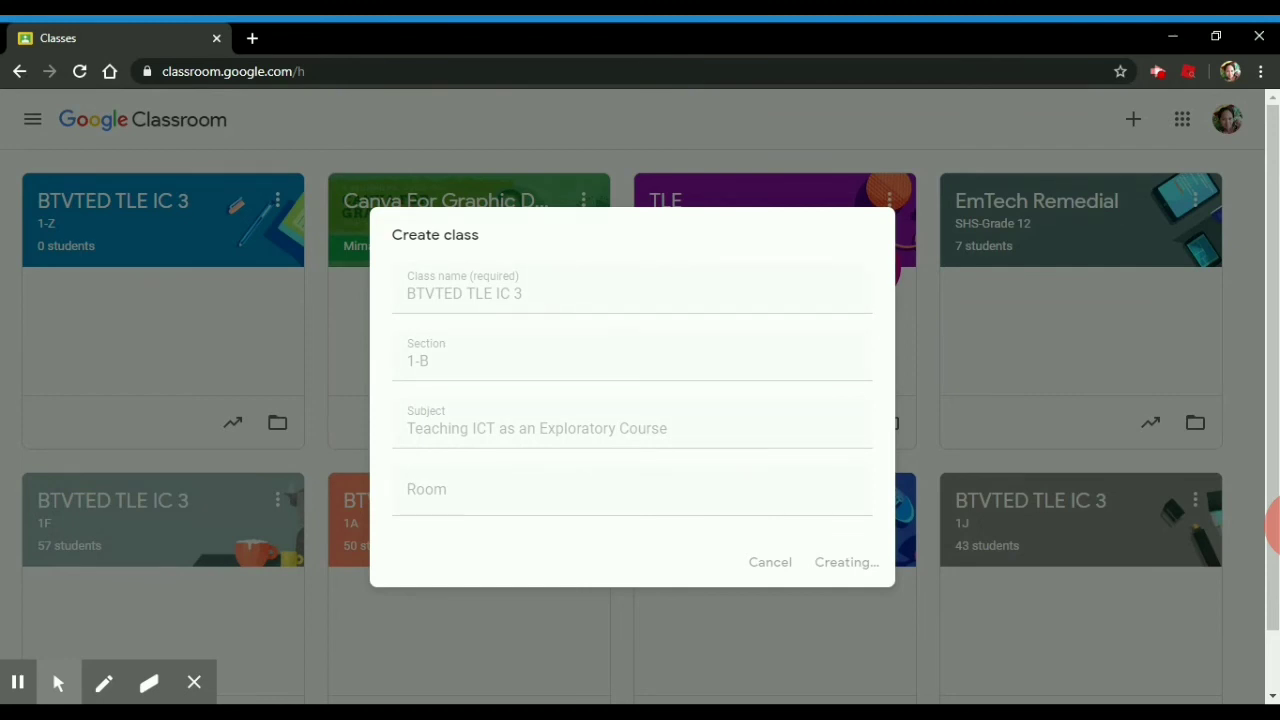
pyautogui.click(845, 561)
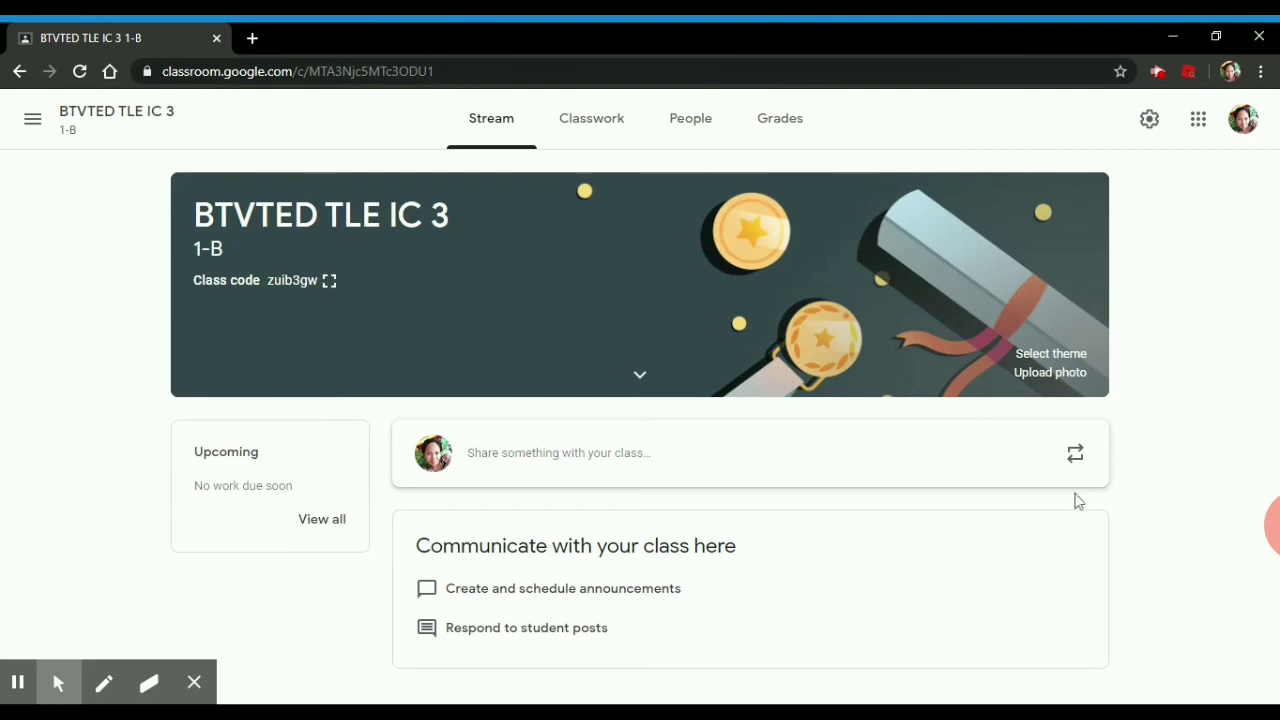
pyautogui.moveTo(615, 261)
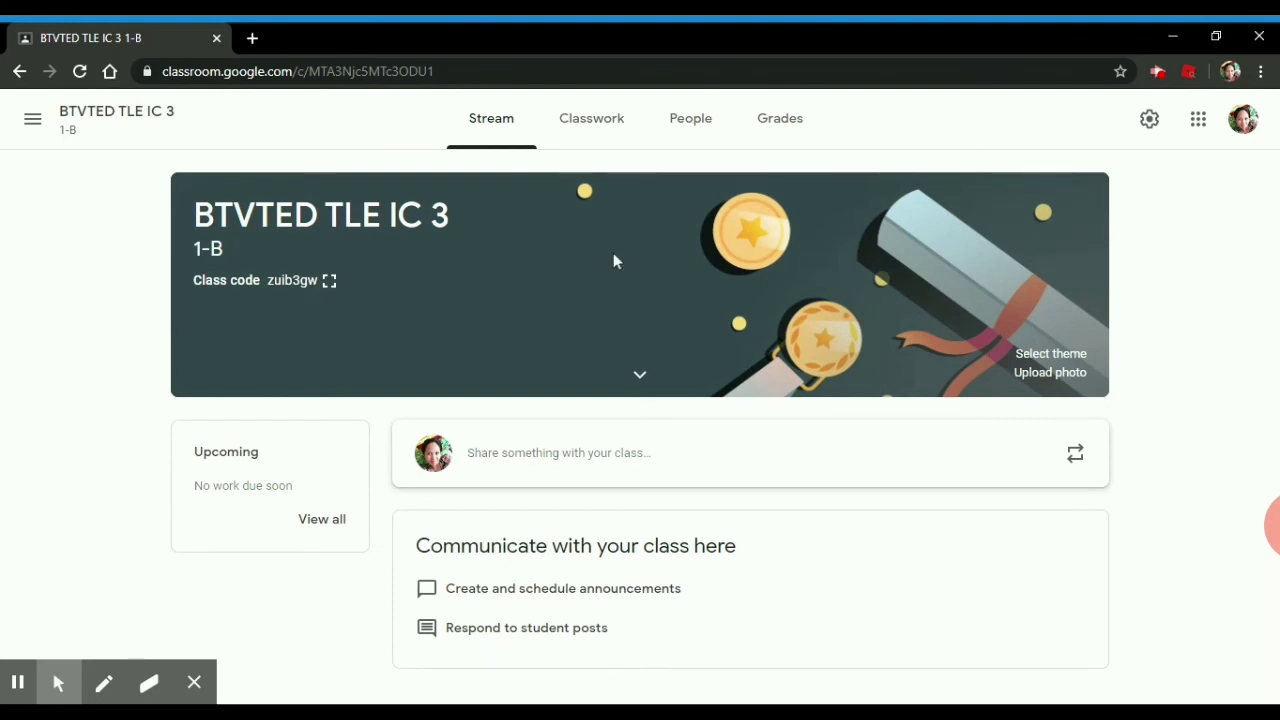
pyautogui.click(591, 118)
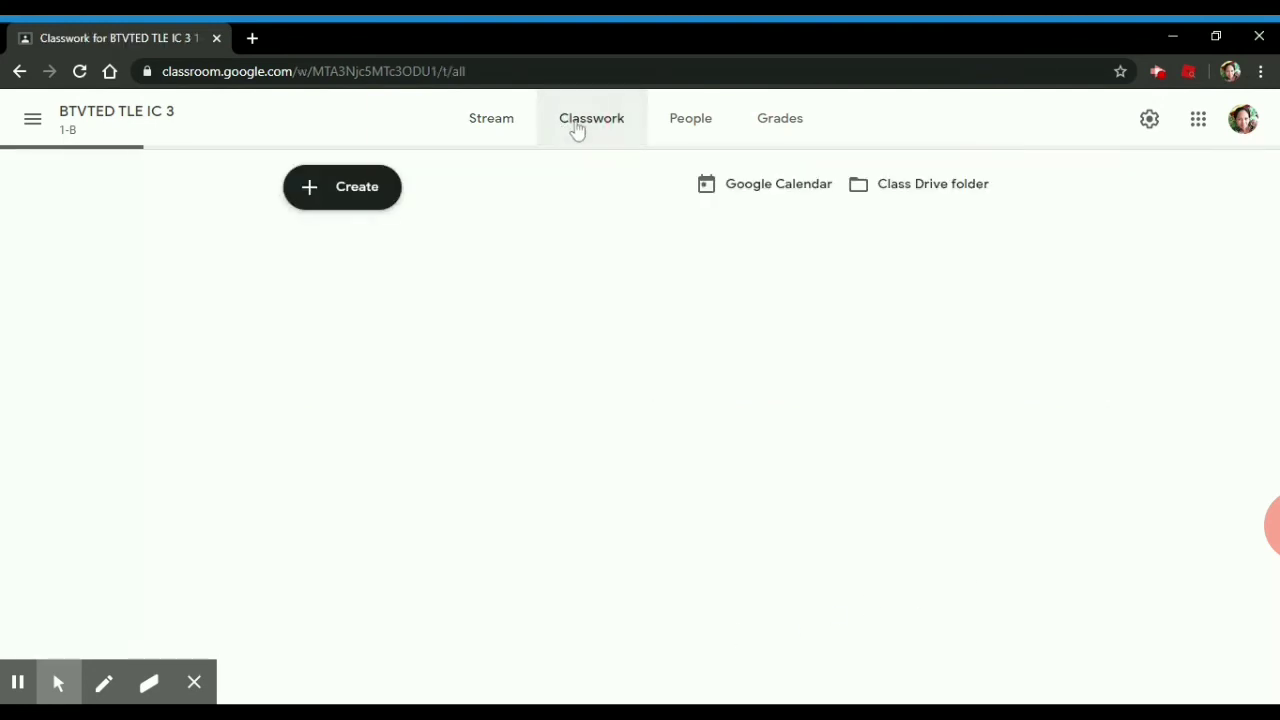
pyautogui.click(591, 118)
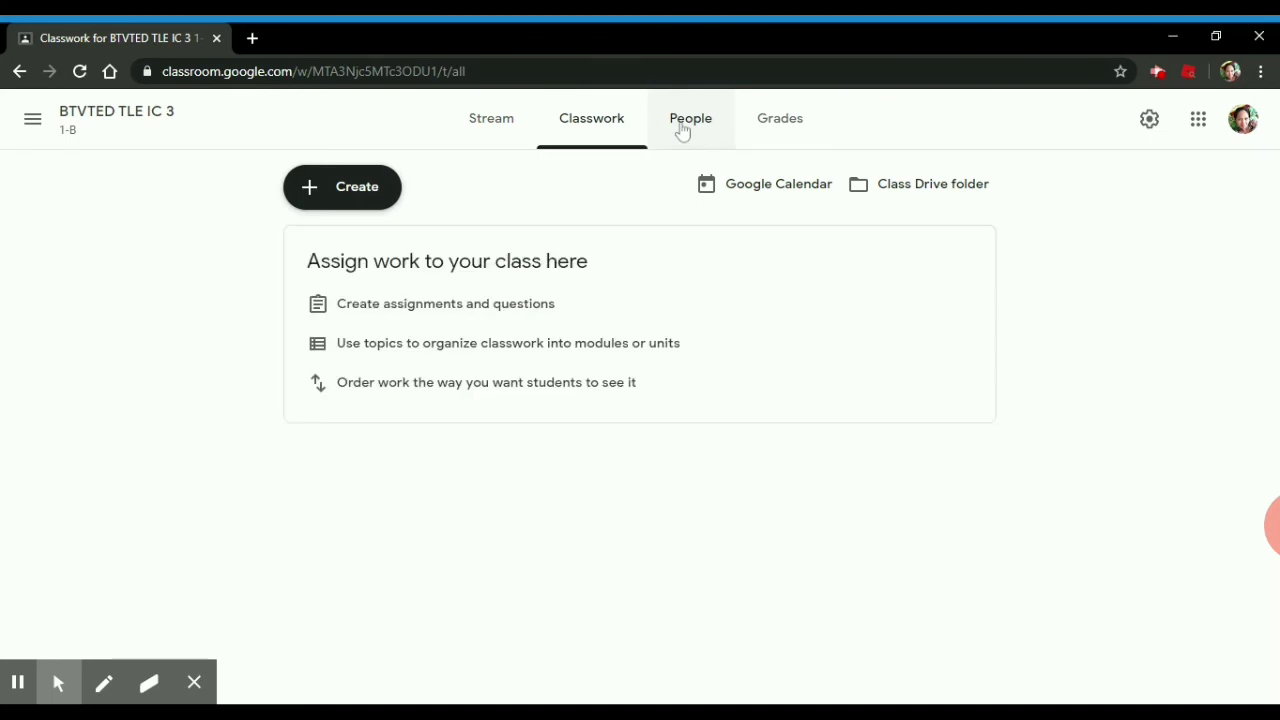
pyautogui.click(690, 118)
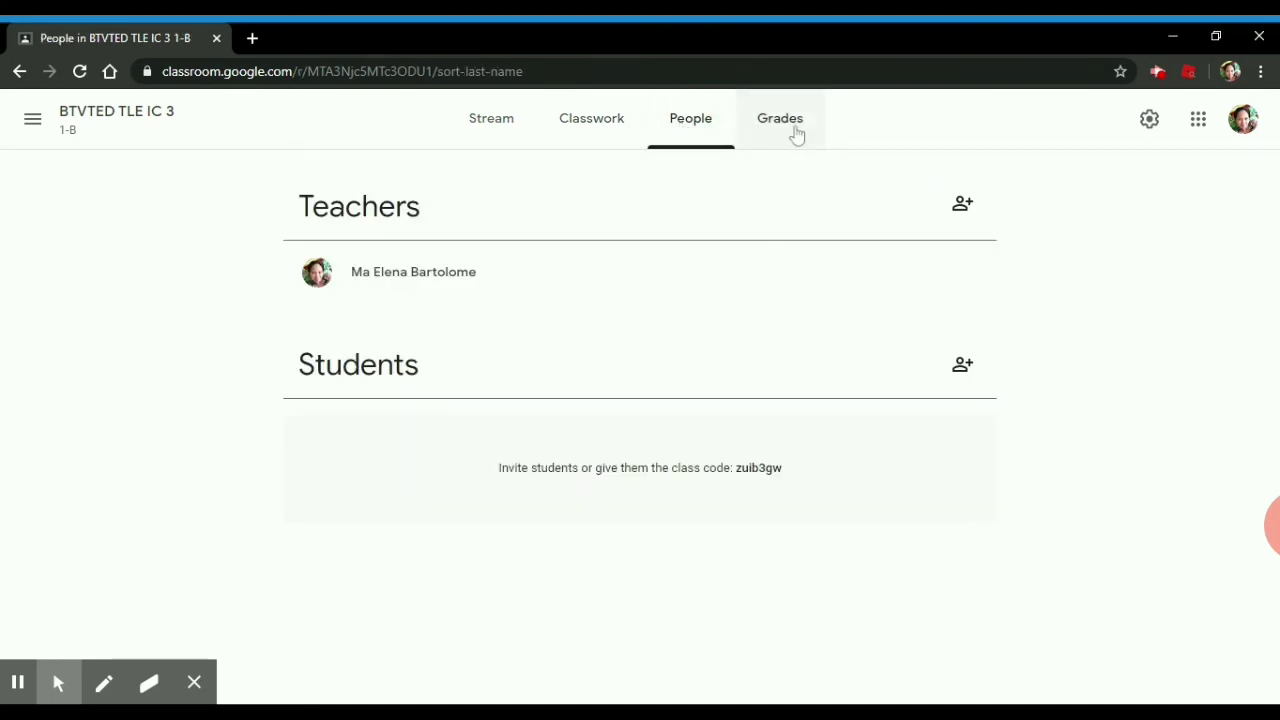
pyautogui.click(780, 118)
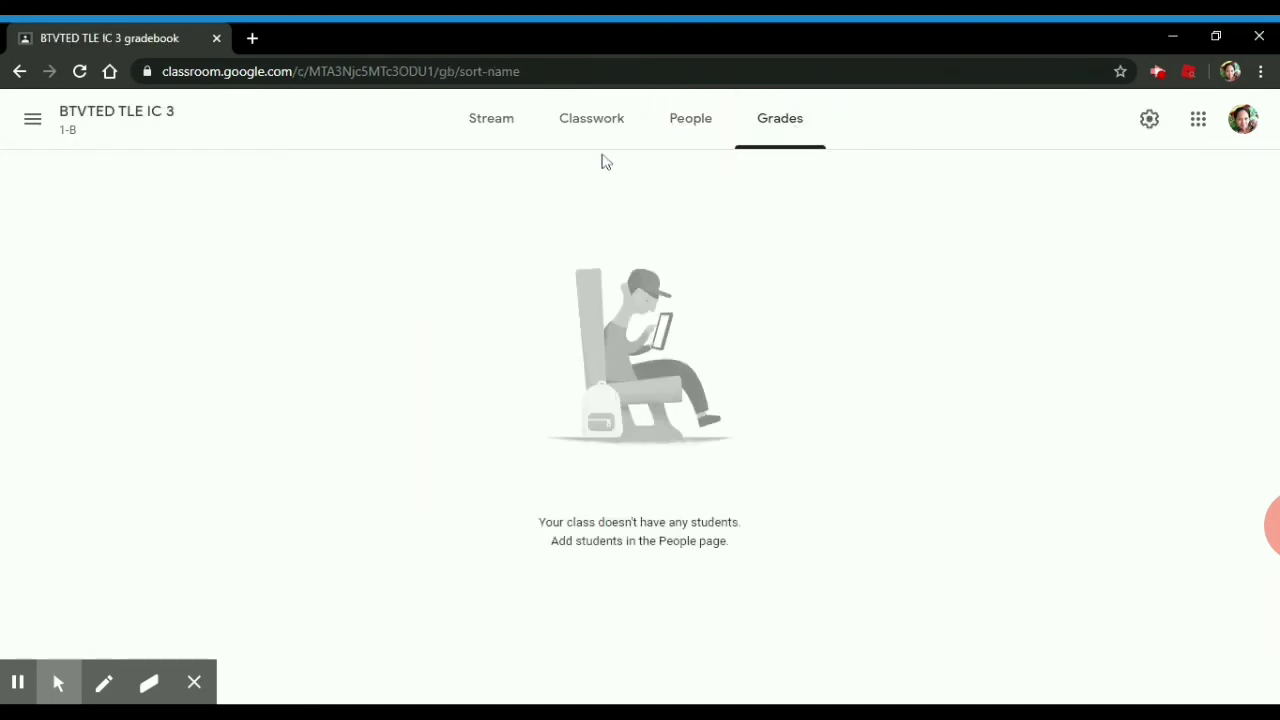
pyautogui.click(491, 118)
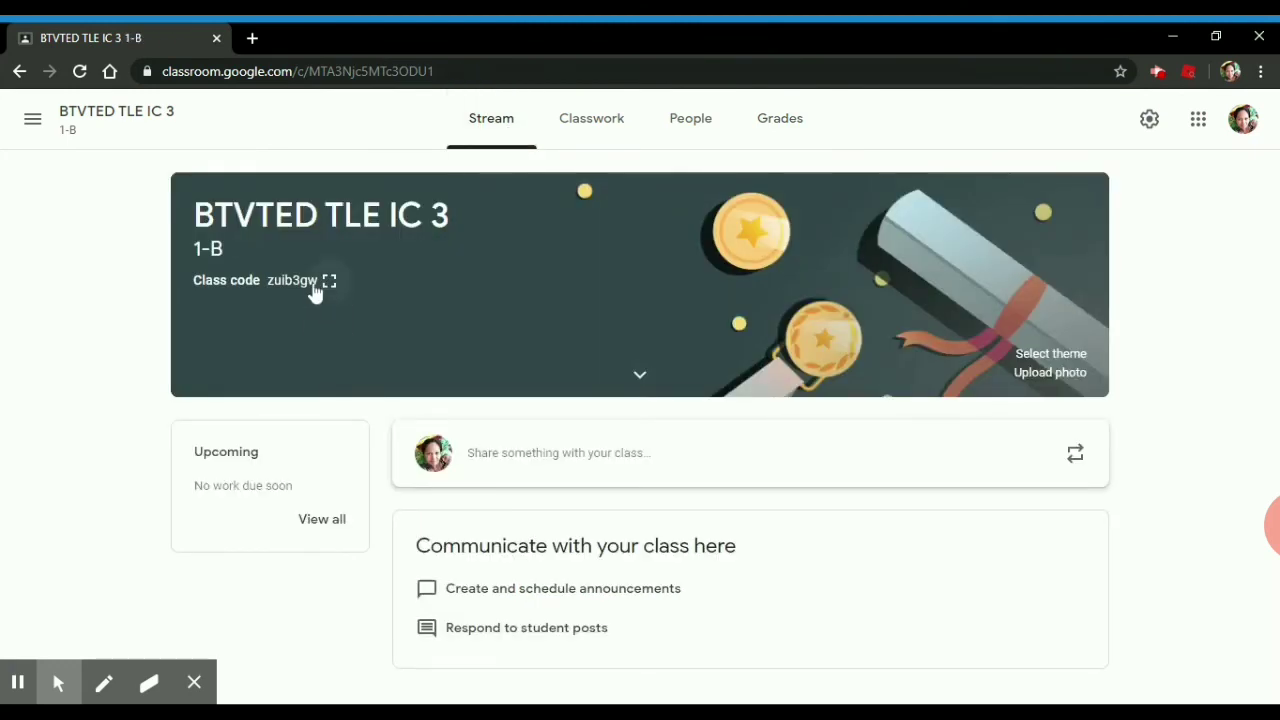
pyautogui.click(330, 281)
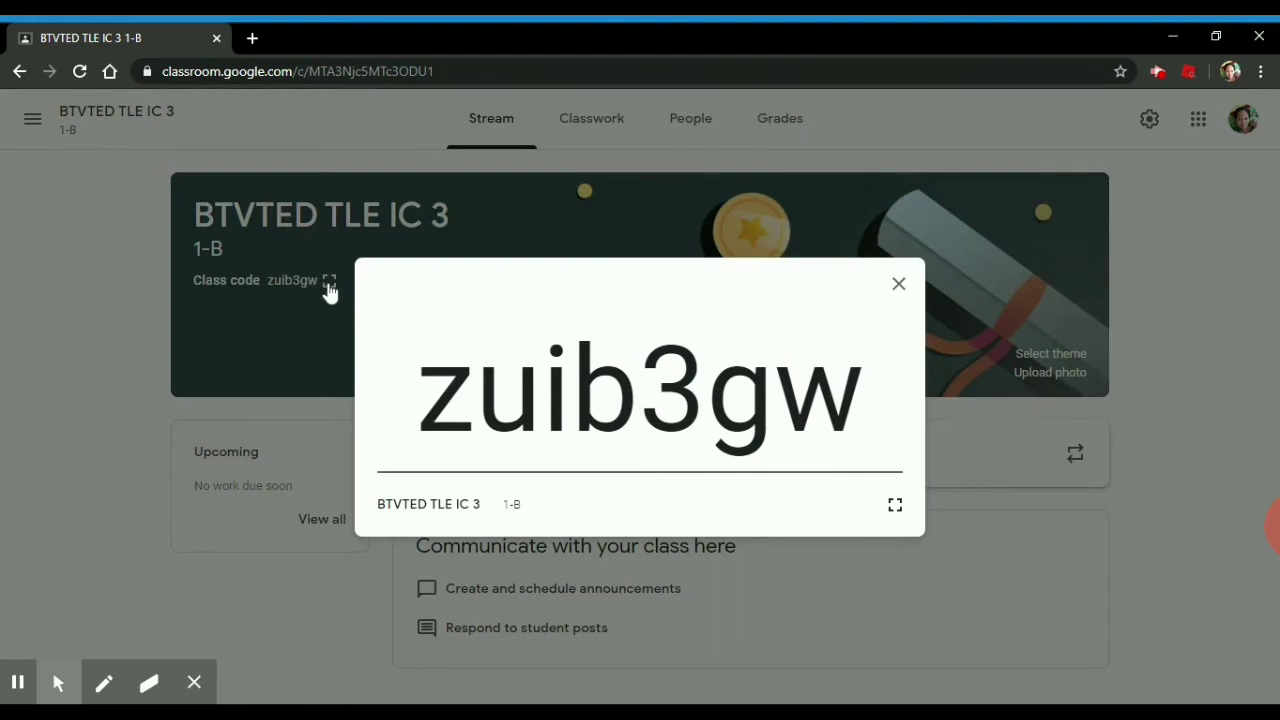
pyautogui.moveTo(322, 424)
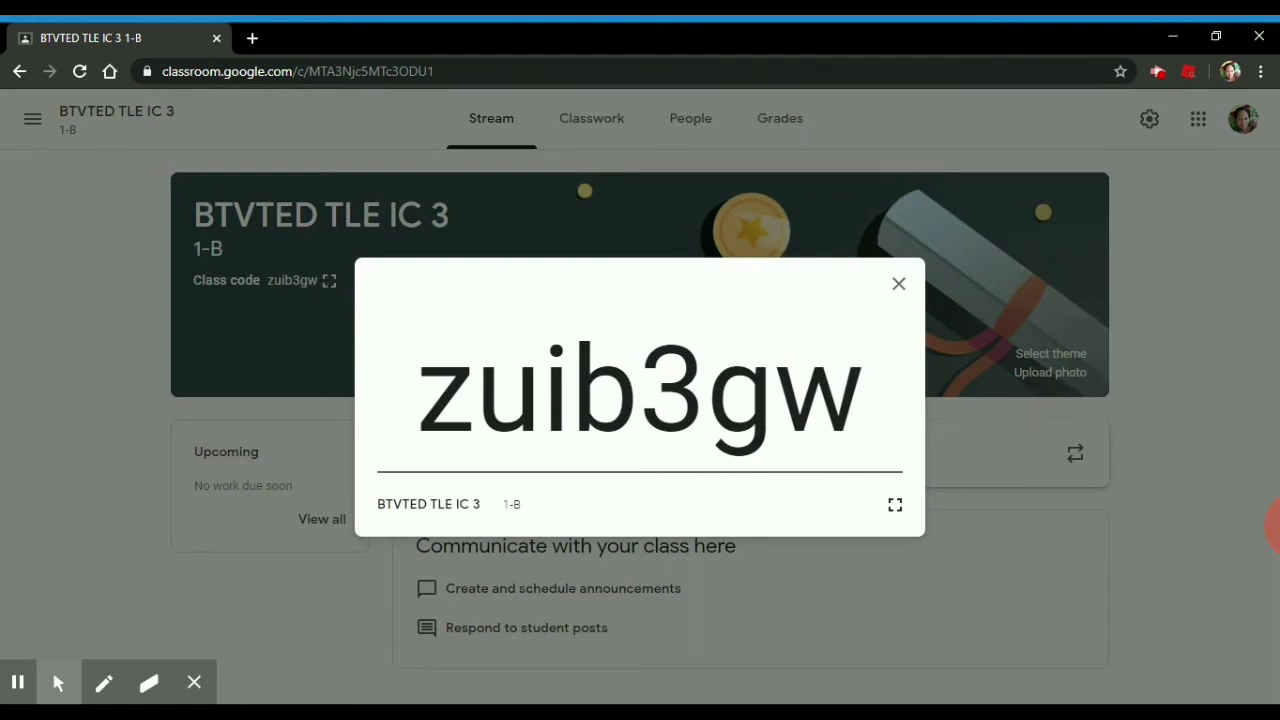
pyautogui.click(895, 504)
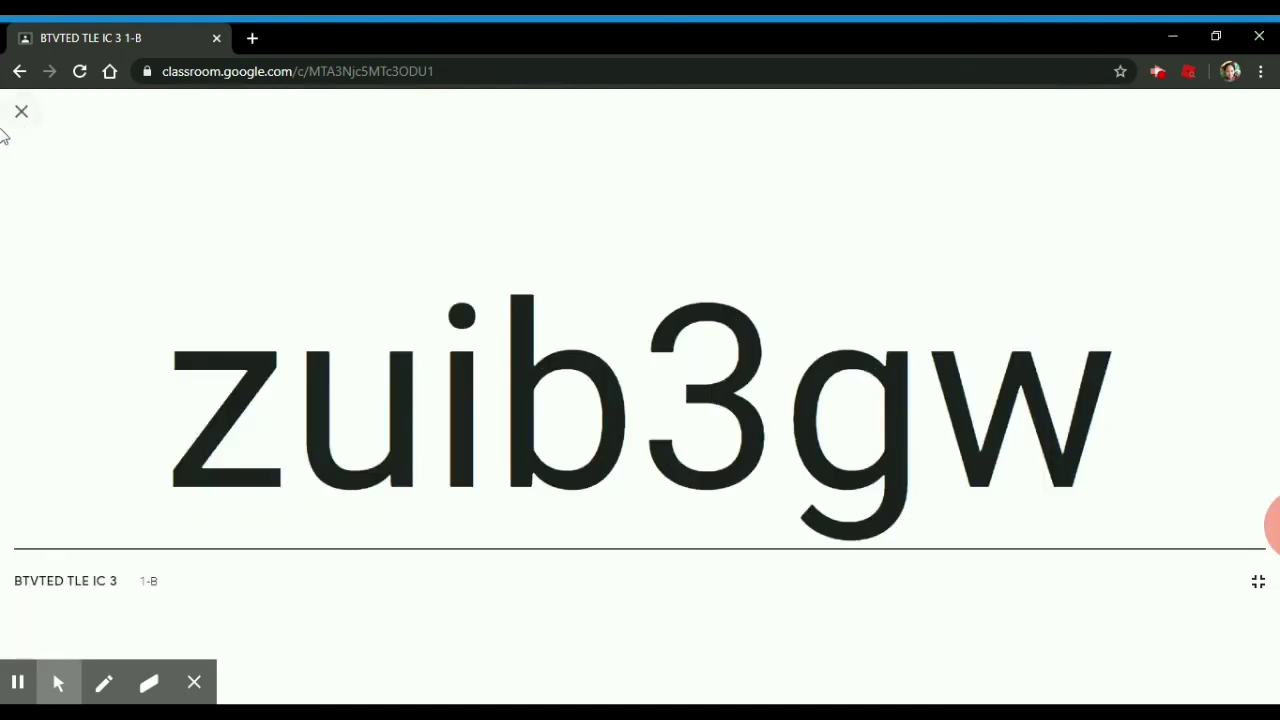
pyautogui.click(21, 111)
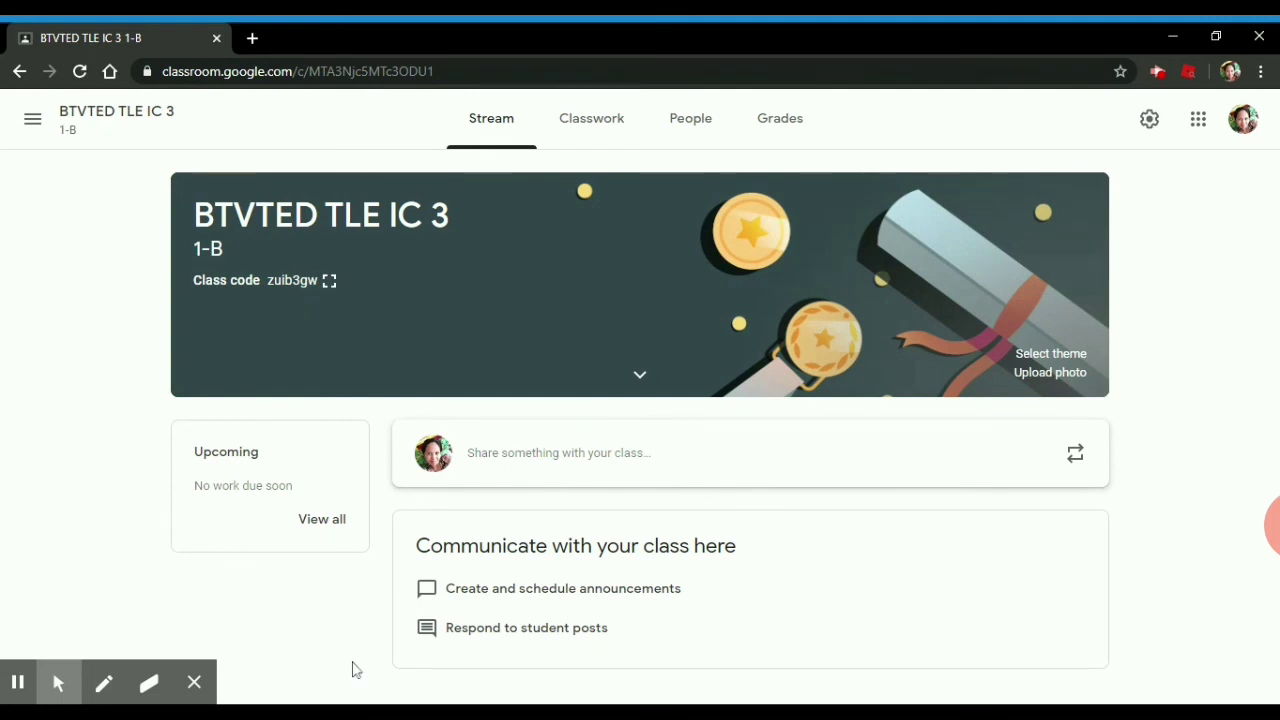
pyautogui.moveTo(1165, 80)
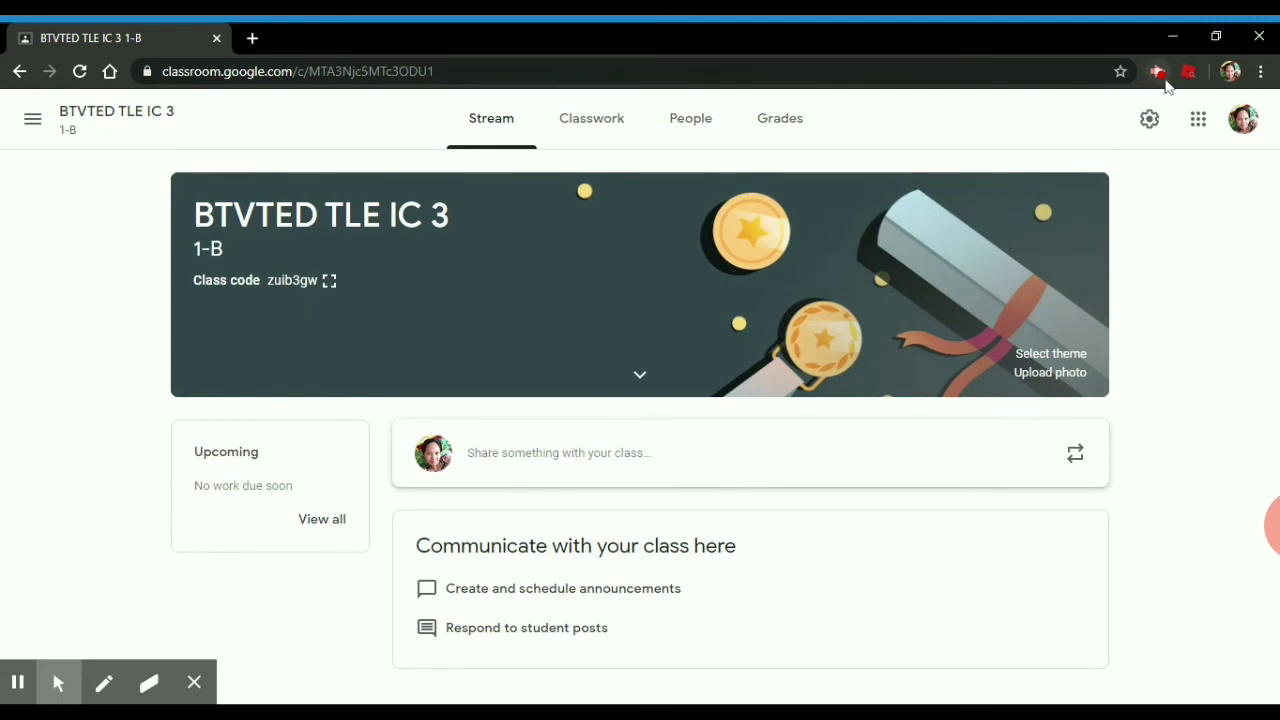